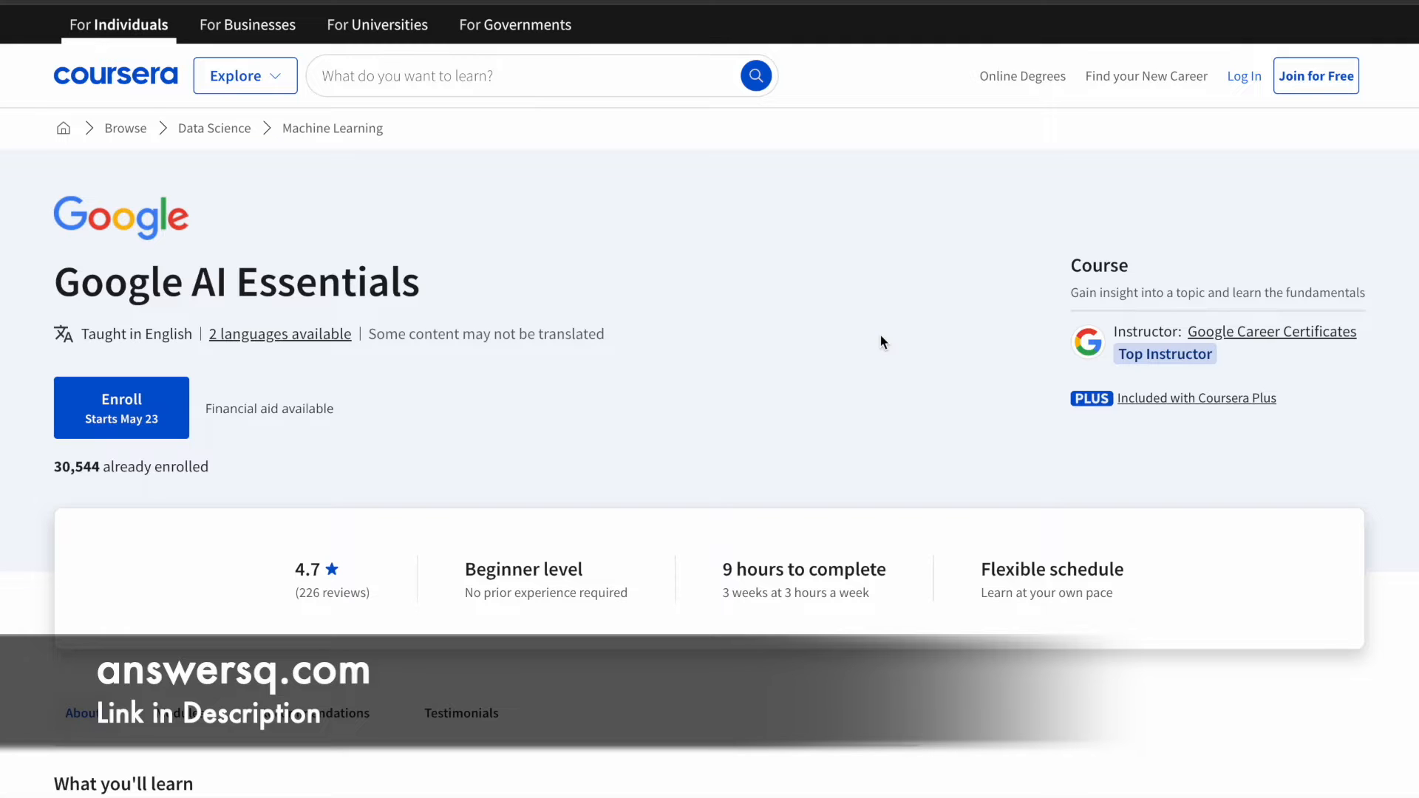
- Scroll the course page to the What you'll learn outcomes on generative AI tools, responsible use and prompt writing
{"action": "scroll", "scroll_direction": "down", "scroll_amount": 3}
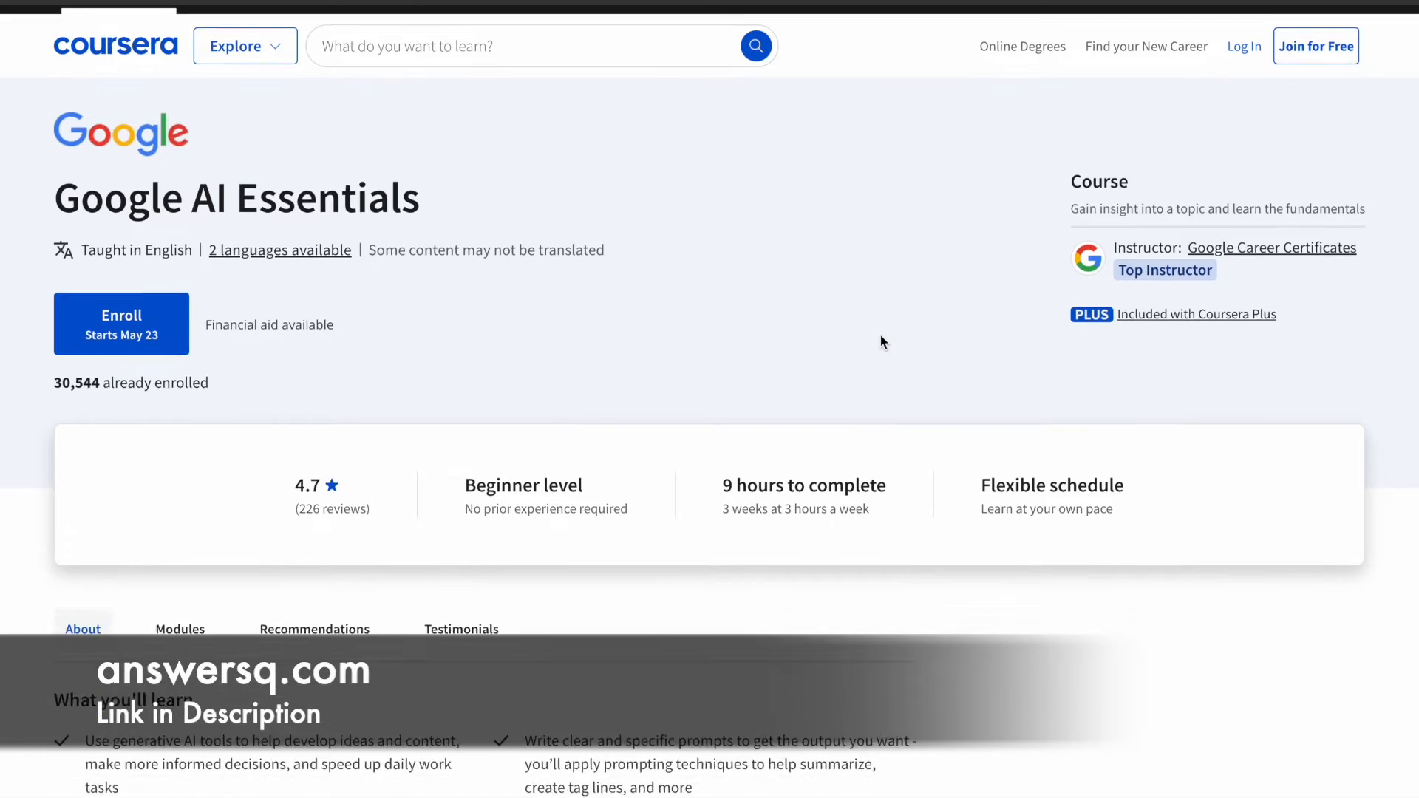
{"action": "scroll", "scroll_direction": "down", "scroll_amount": 3}
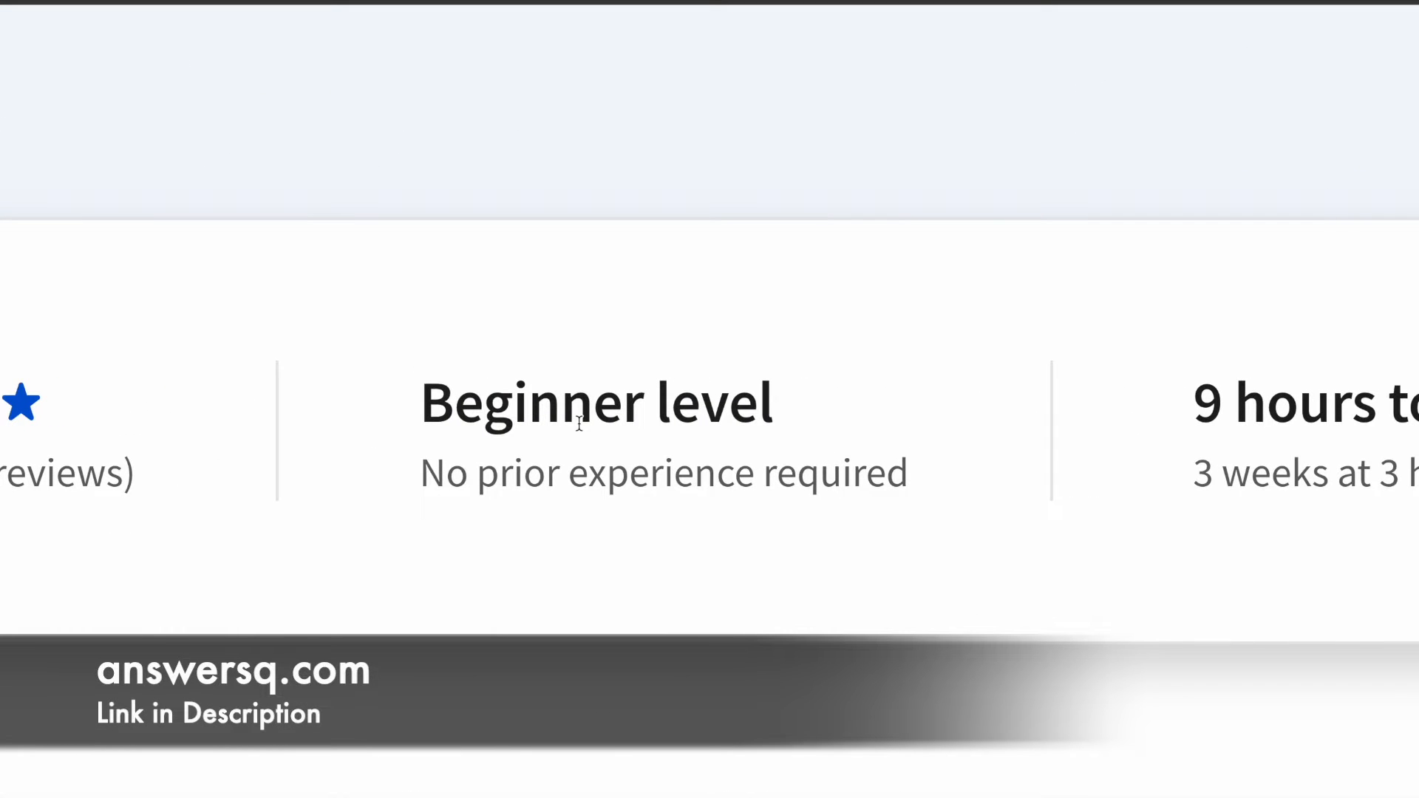
{"action": "scroll", "scroll_direction": "up", "scroll_amount": 3}
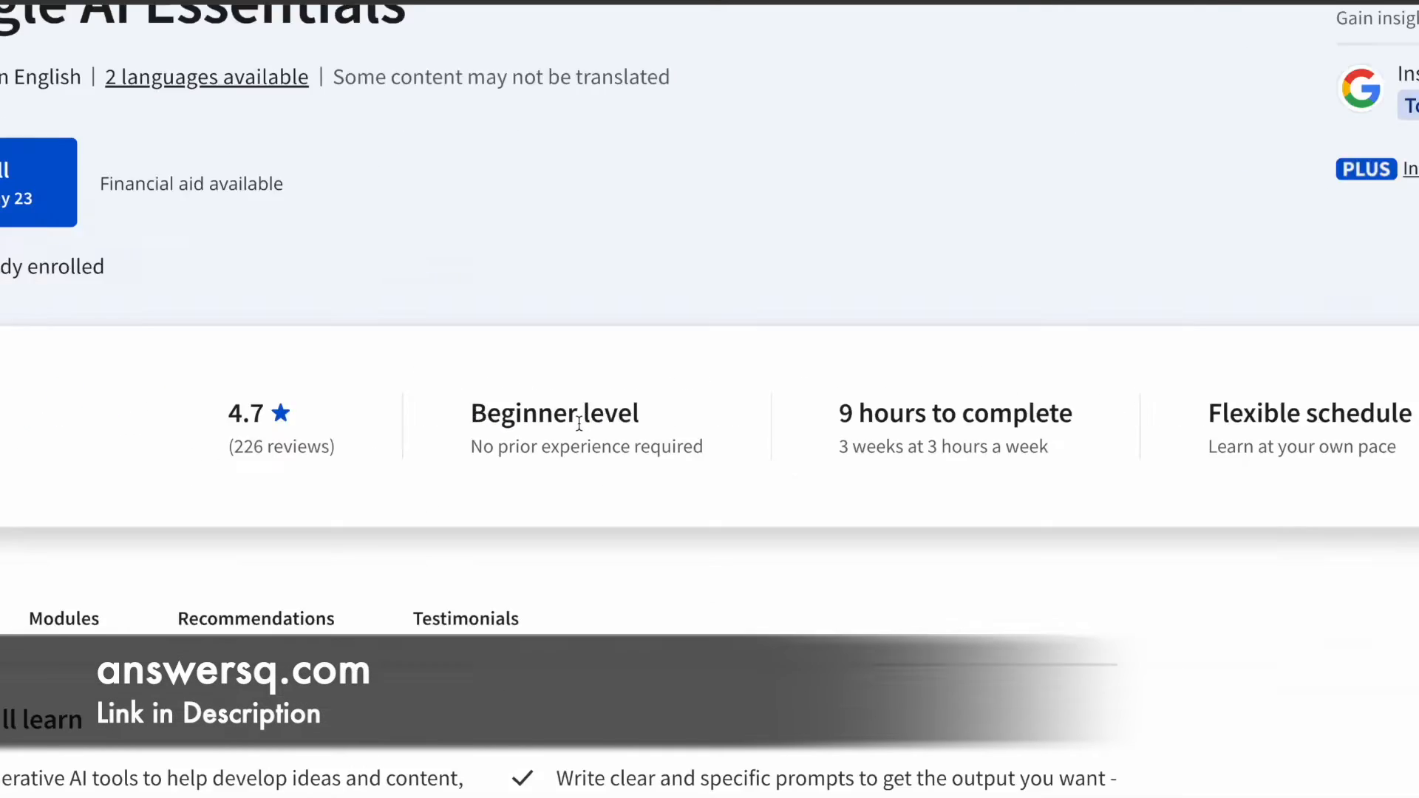
{"action": "scroll", "scroll_direction": "up", "scroll_amount": 3}
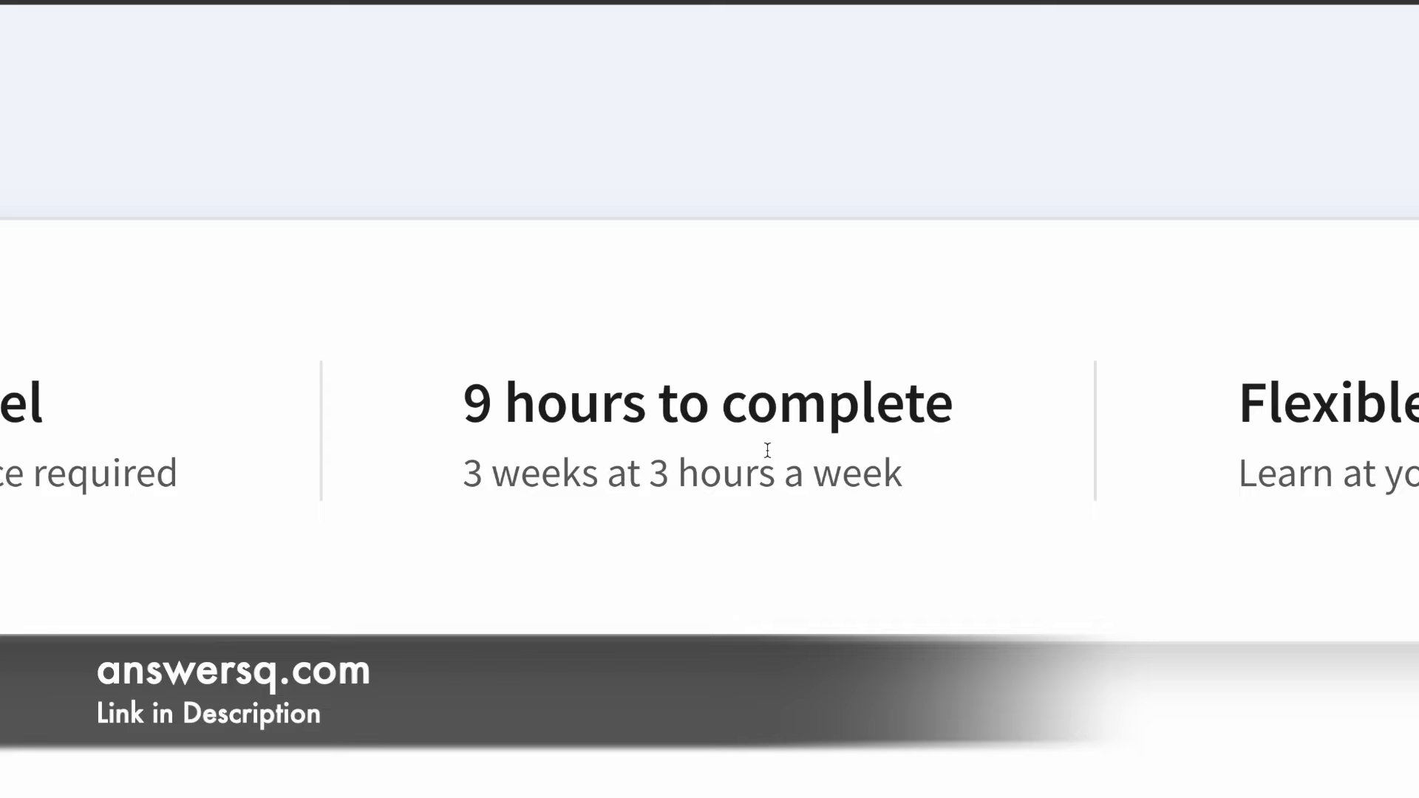
{"action": "scroll", "scroll_direction": "up", "scroll_amount": 3}
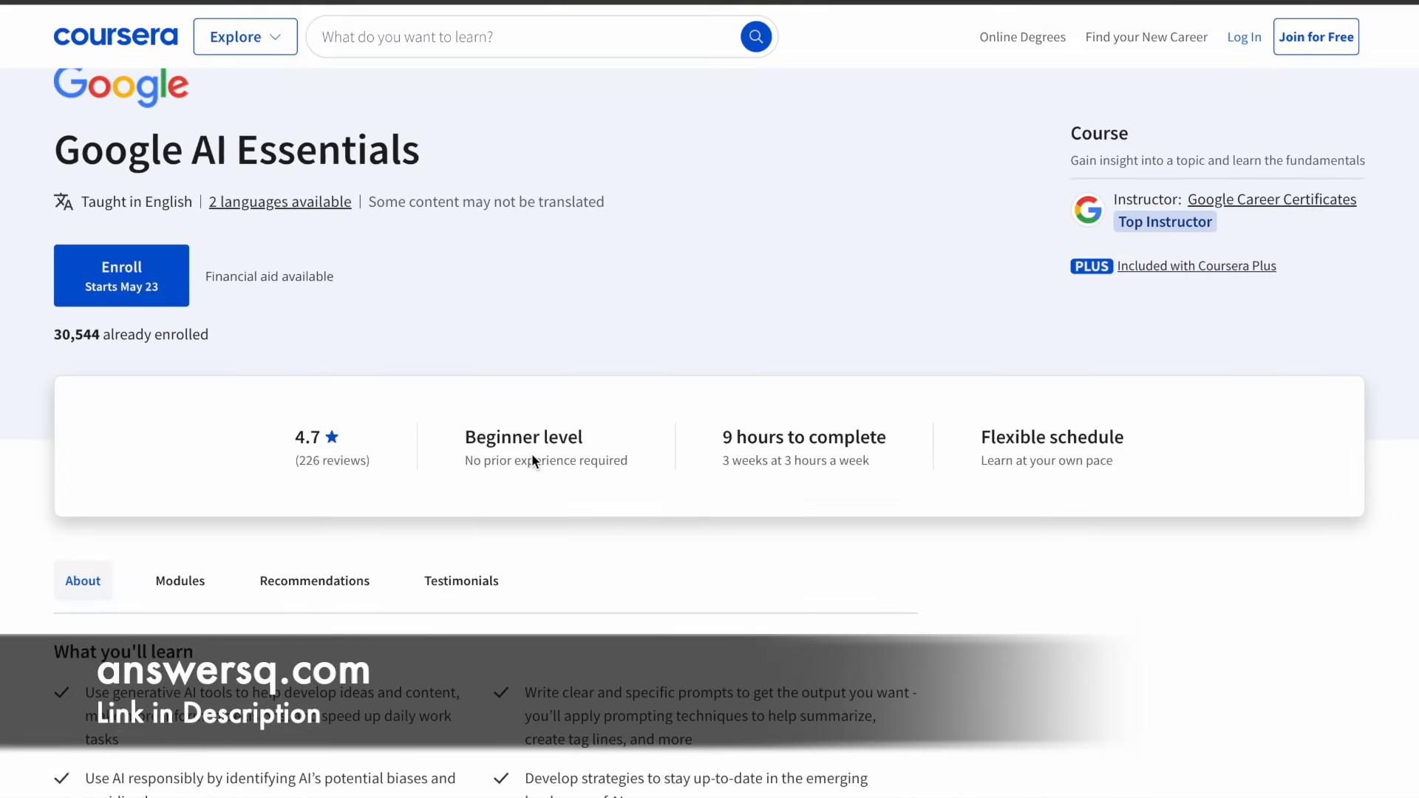
{"action": "mouse_move", "coordinate": [429, 468]}
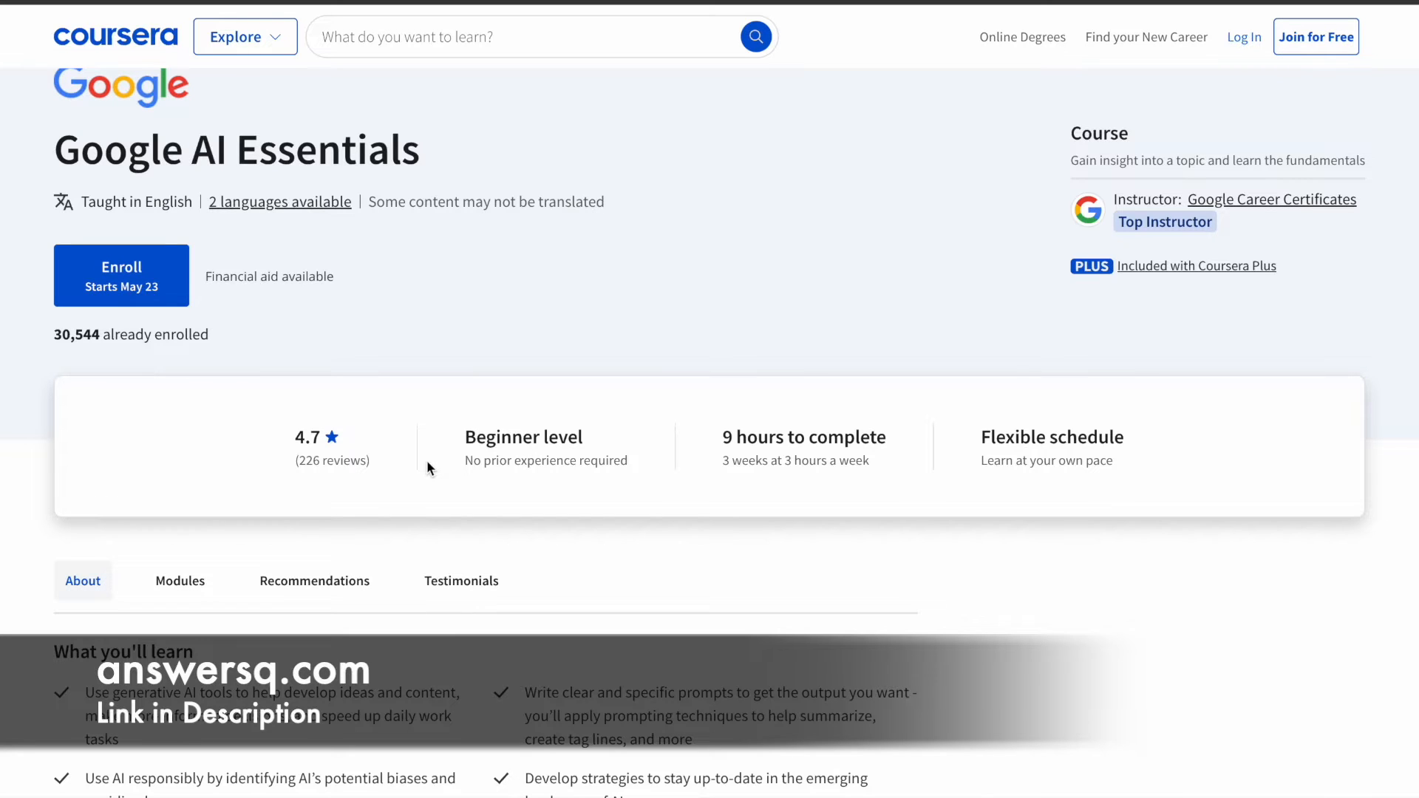
{"action": "scroll", "scroll_direction": "down", "scroll_amount": 3}
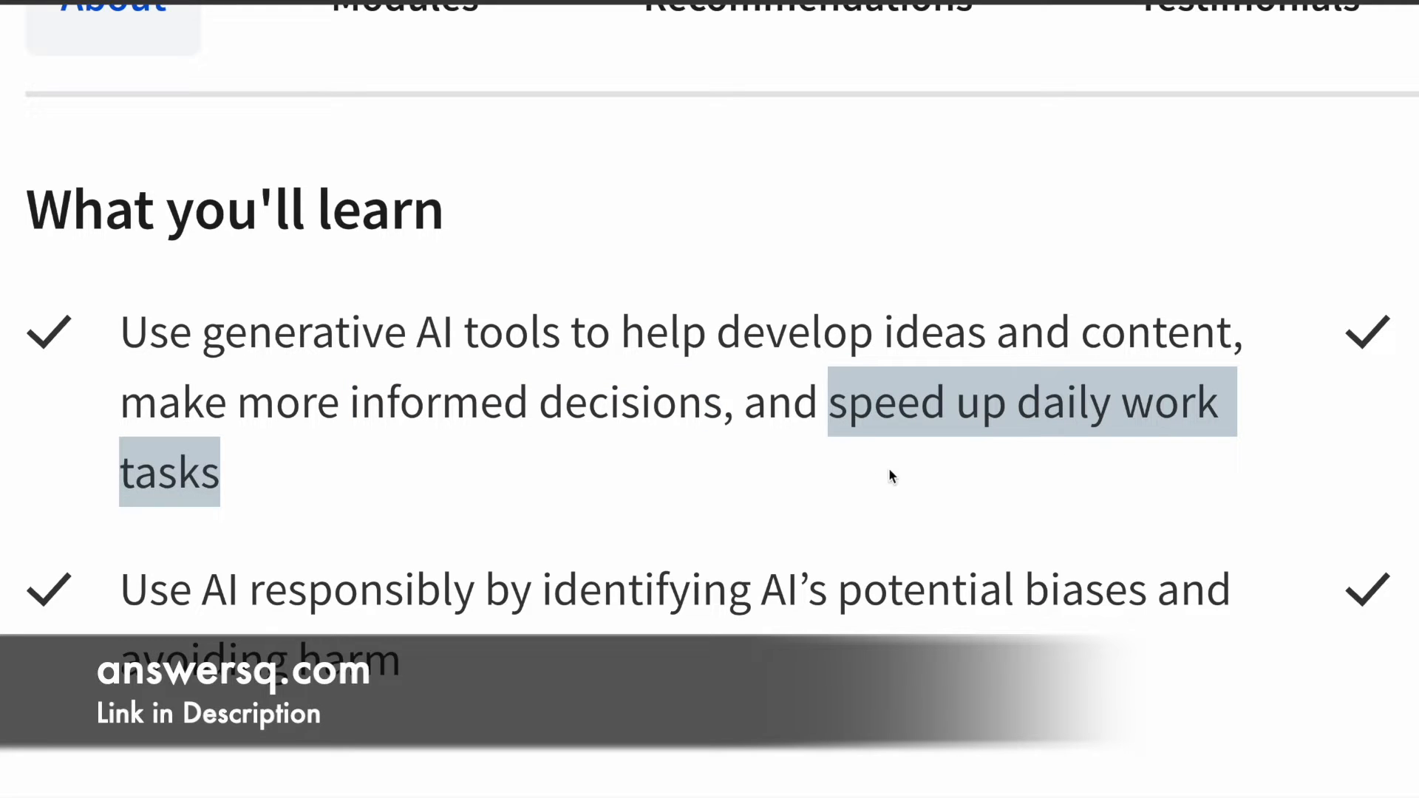
{"action": "mouse_move", "coordinate": [74, 592]}
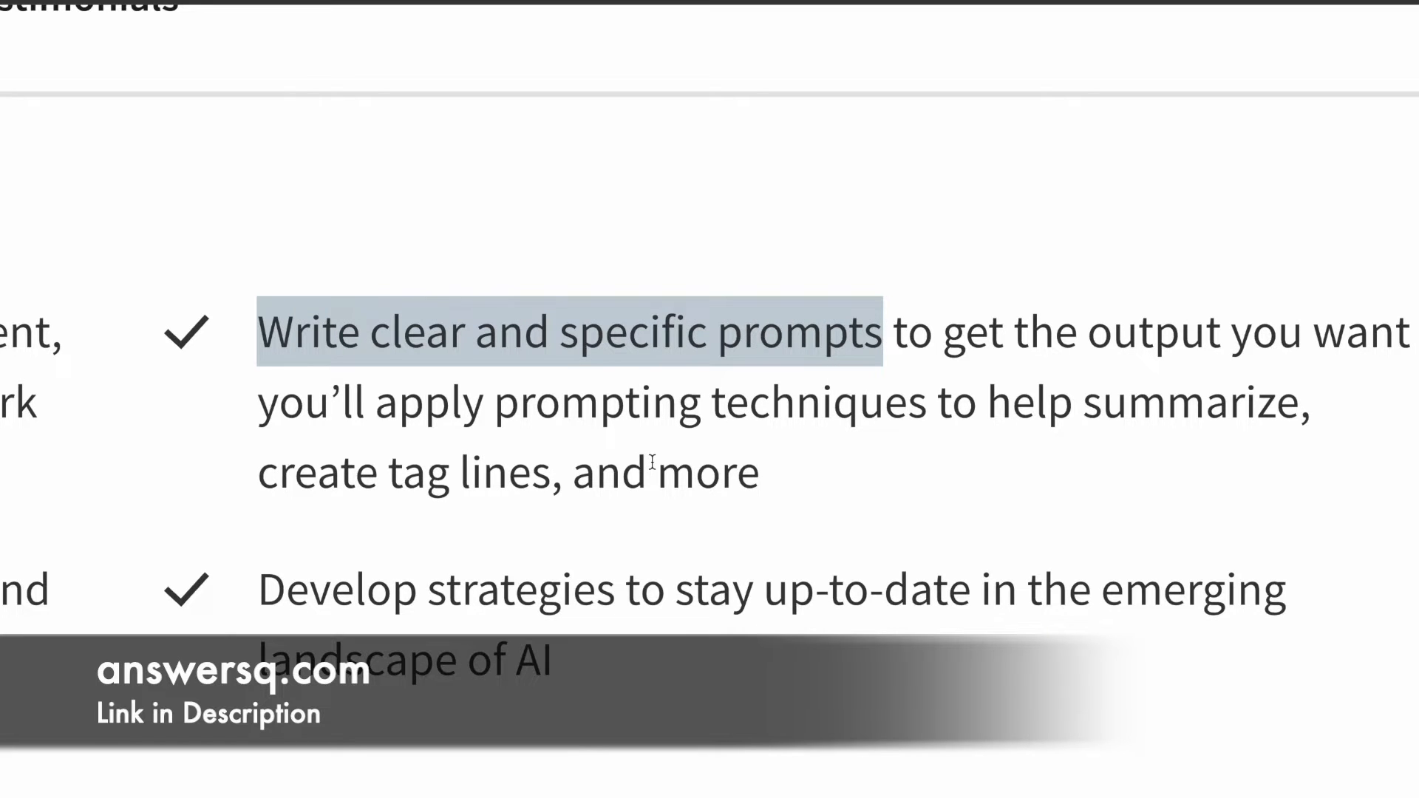
{"action": "scroll", "scroll_direction": "up", "scroll_amount": 3}
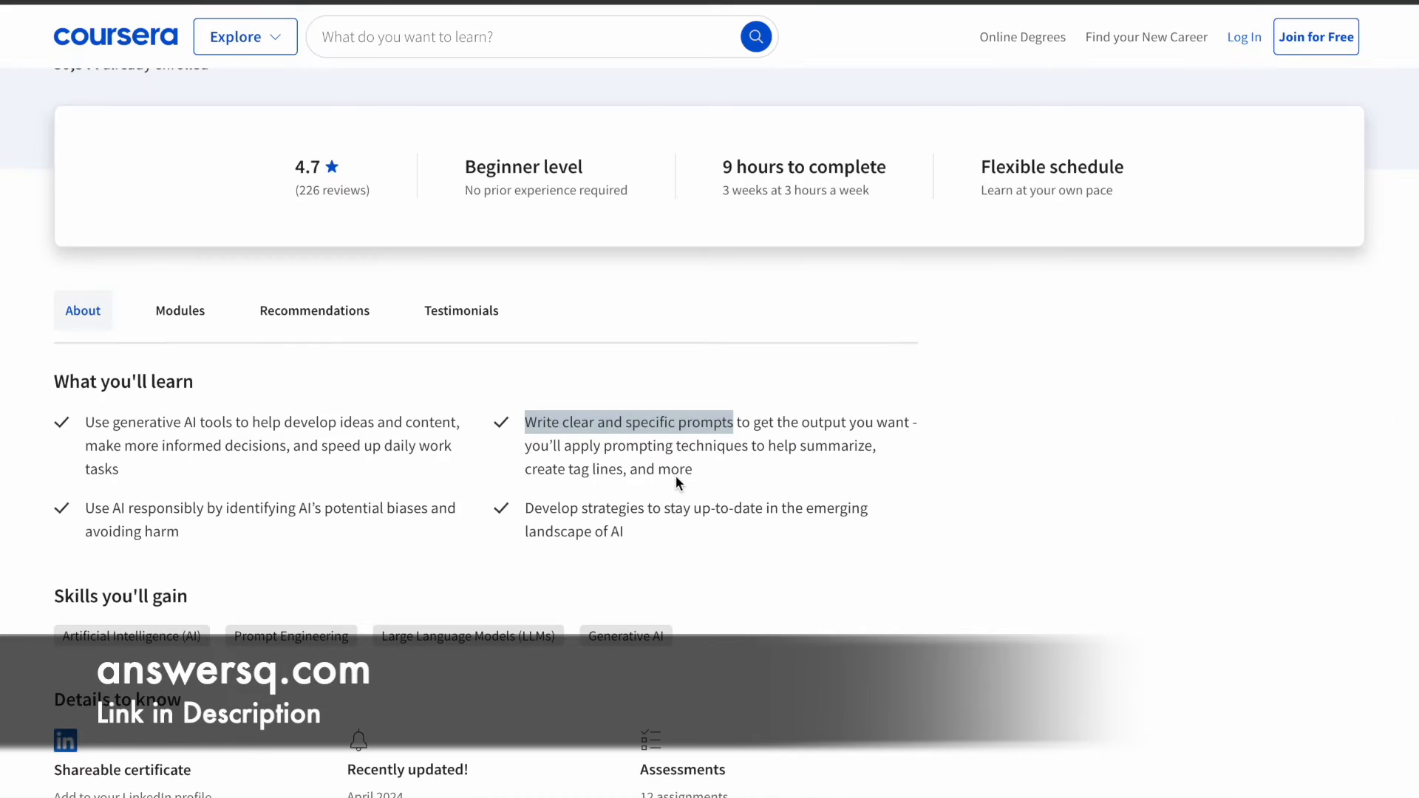
- Expand Module 1 'Introduction to AI' to show its 11 videos, 4 readings and 2 assignments
{"action": "scroll", "scroll_direction": "down", "scroll_amount": 3}
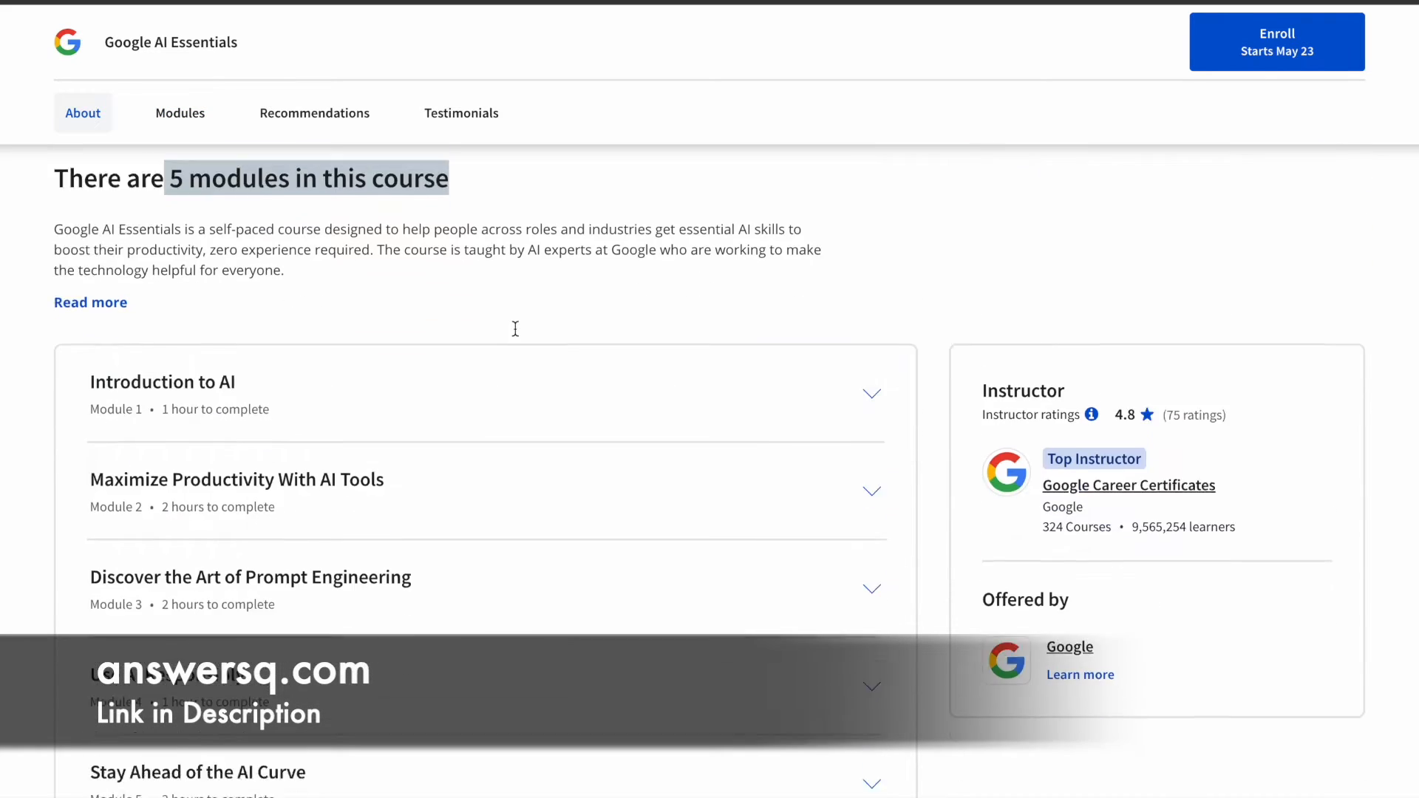
{"action": "left_click", "coordinate": [872, 393]}
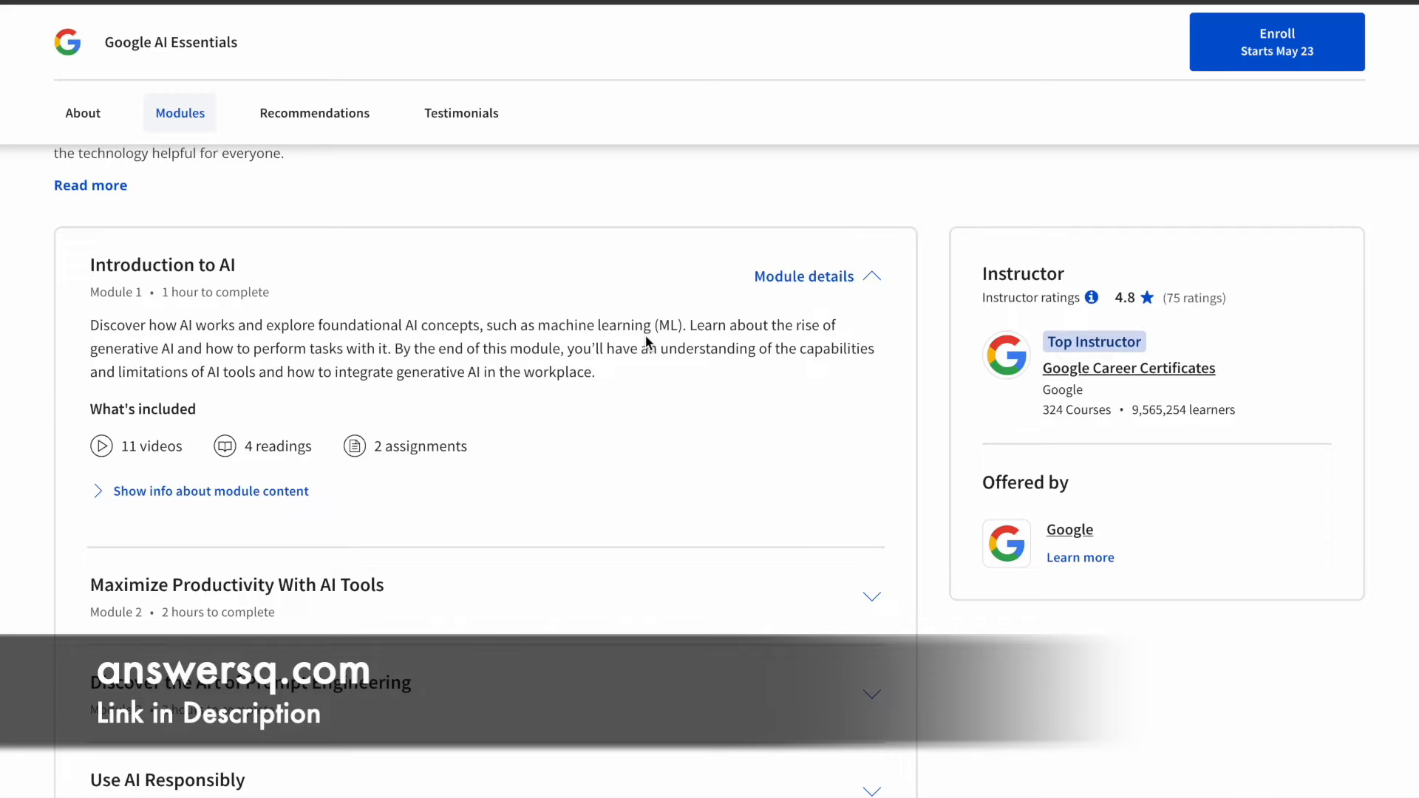
{"action": "mouse_move", "coordinate": [758, 346]}
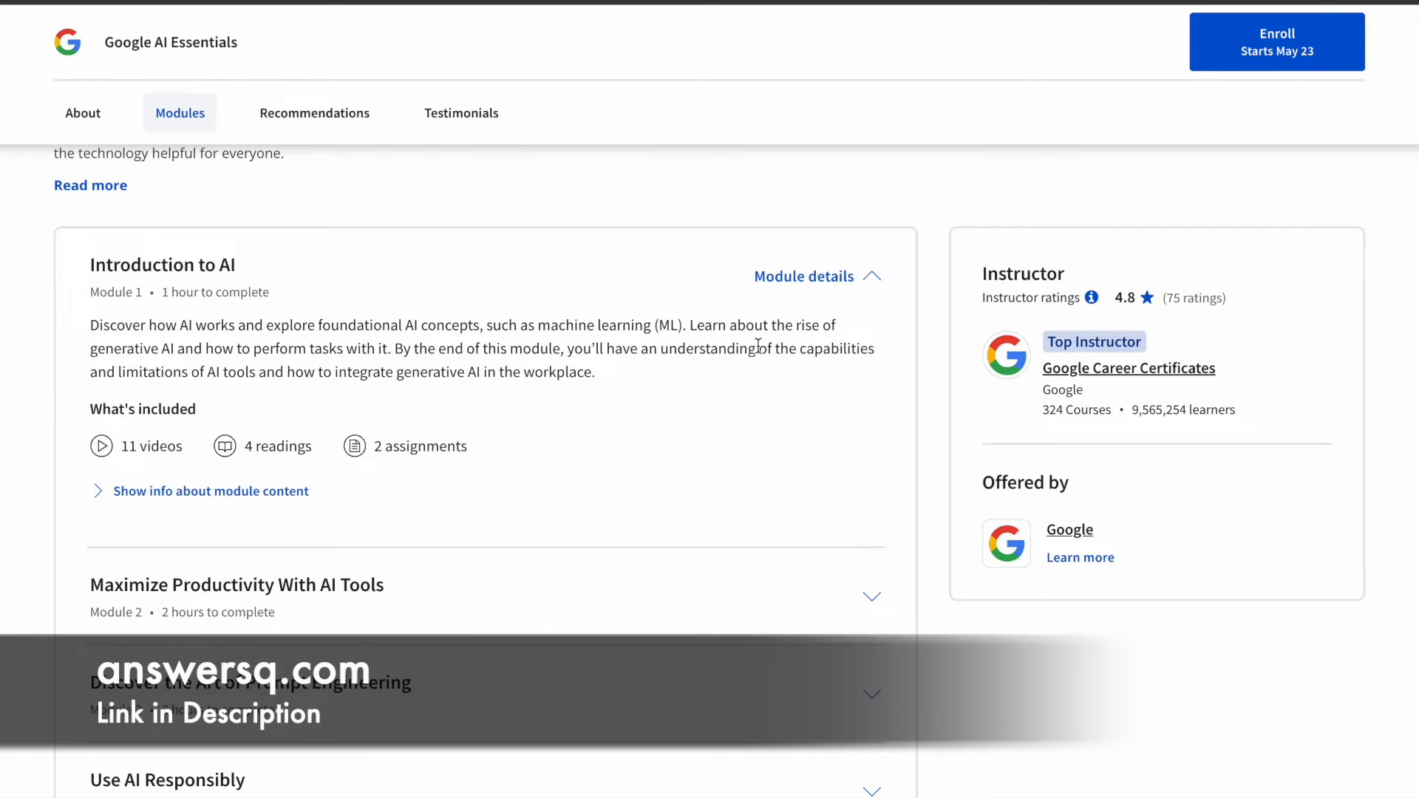
- Collapse Module 1, review Modules 2 and 3 details, and leave all five modules collapsed
{"action": "left_click", "coordinate": [801, 277]}
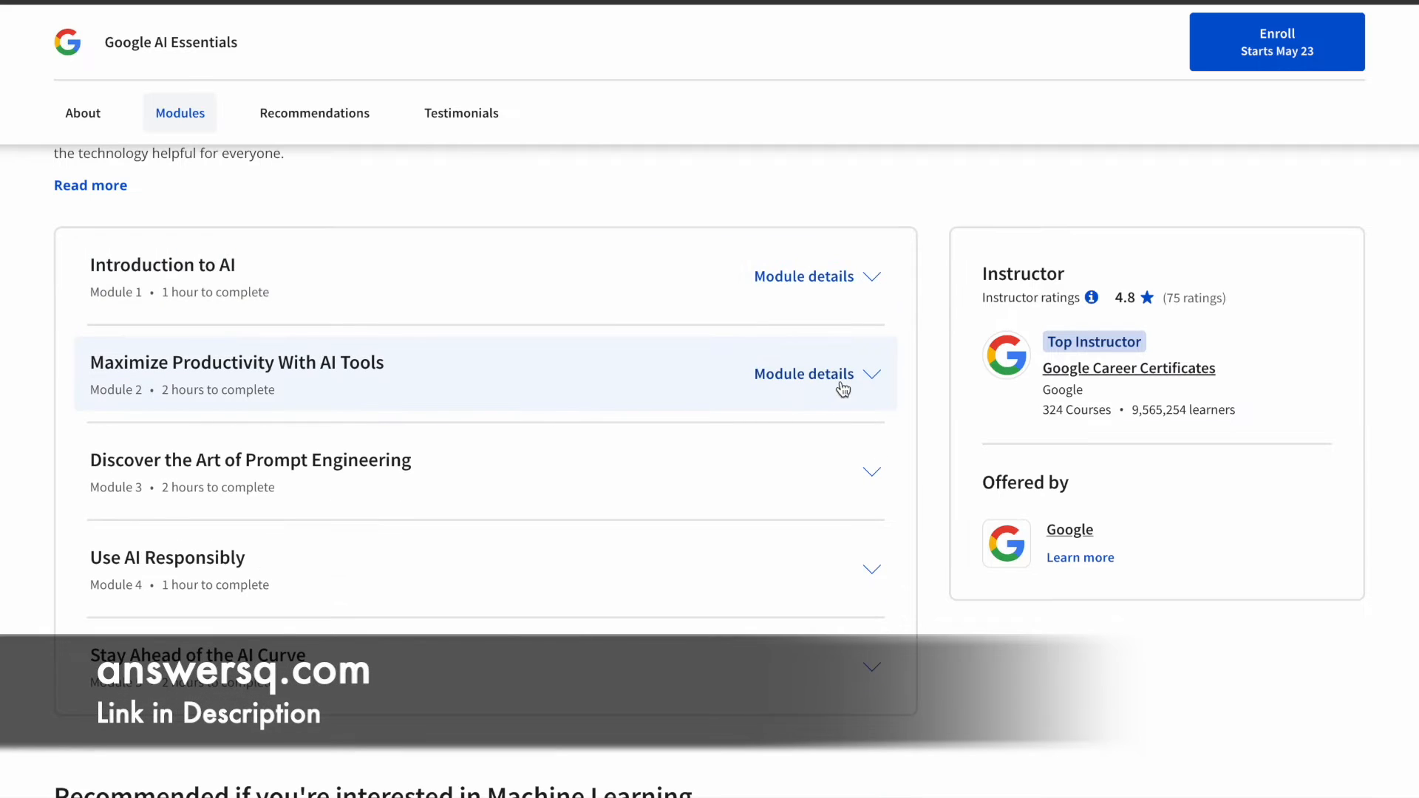
{"action": "left_click", "coordinate": [802, 374]}
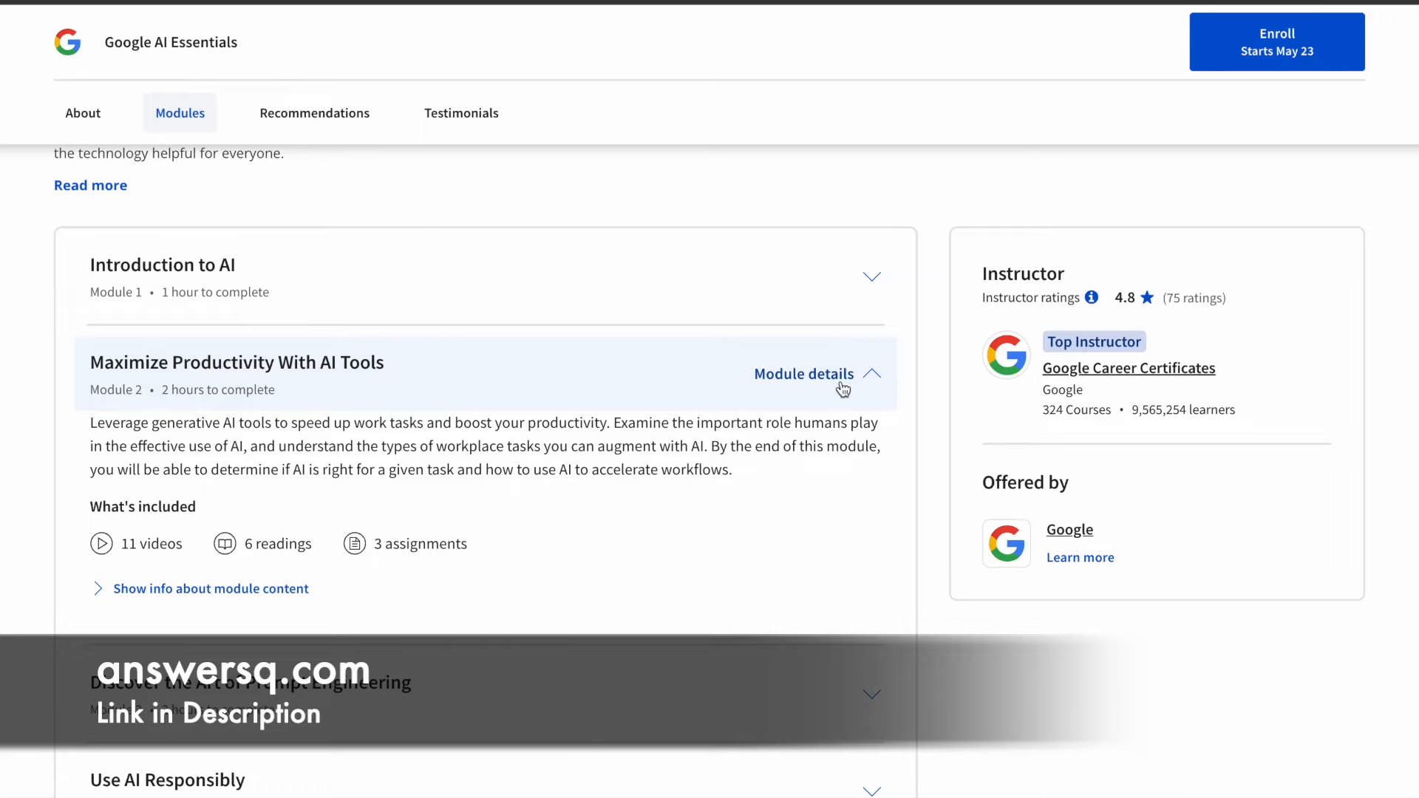
{"action": "left_click", "coordinate": [803, 374]}
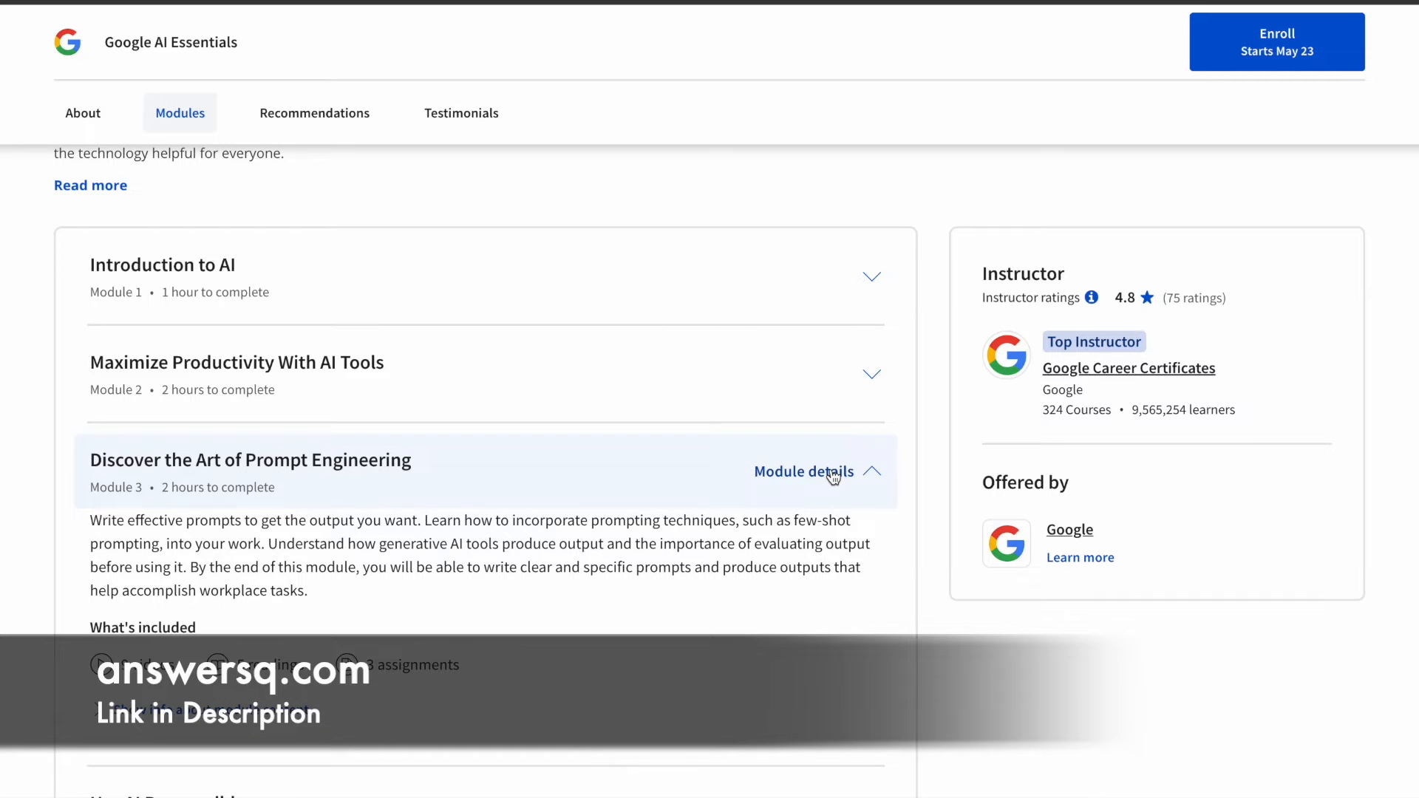
{"action": "scroll", "scroll_direction": "down", "scroll_amount": 3}
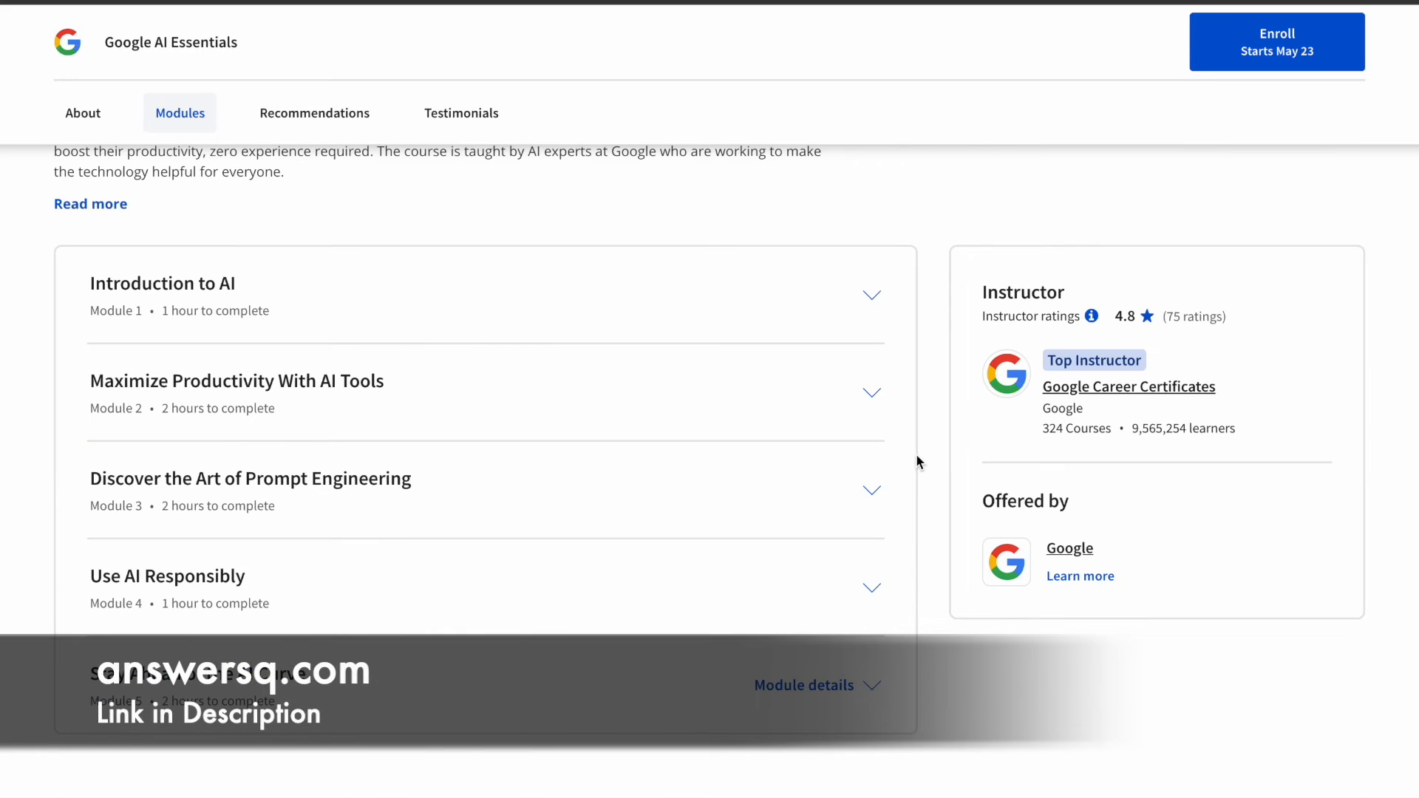
- Scroll past the career certificate banner and back up to the About section's learning outcomes
{"action": "scroll", "scroll_direction": "up", "scroll_amount": 3}
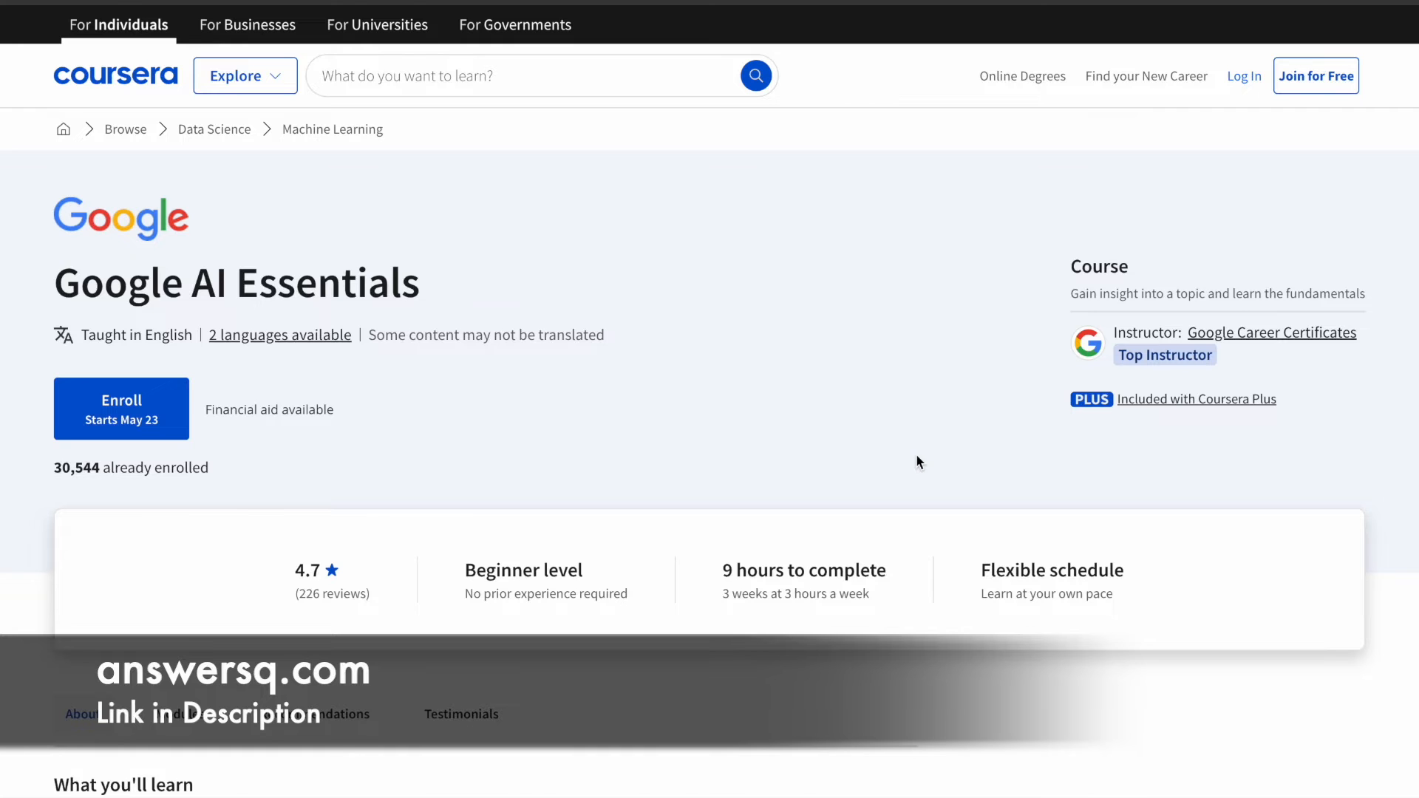
{"action": "scroll", "scroll_direction": "down", "scroll_amount": 3}
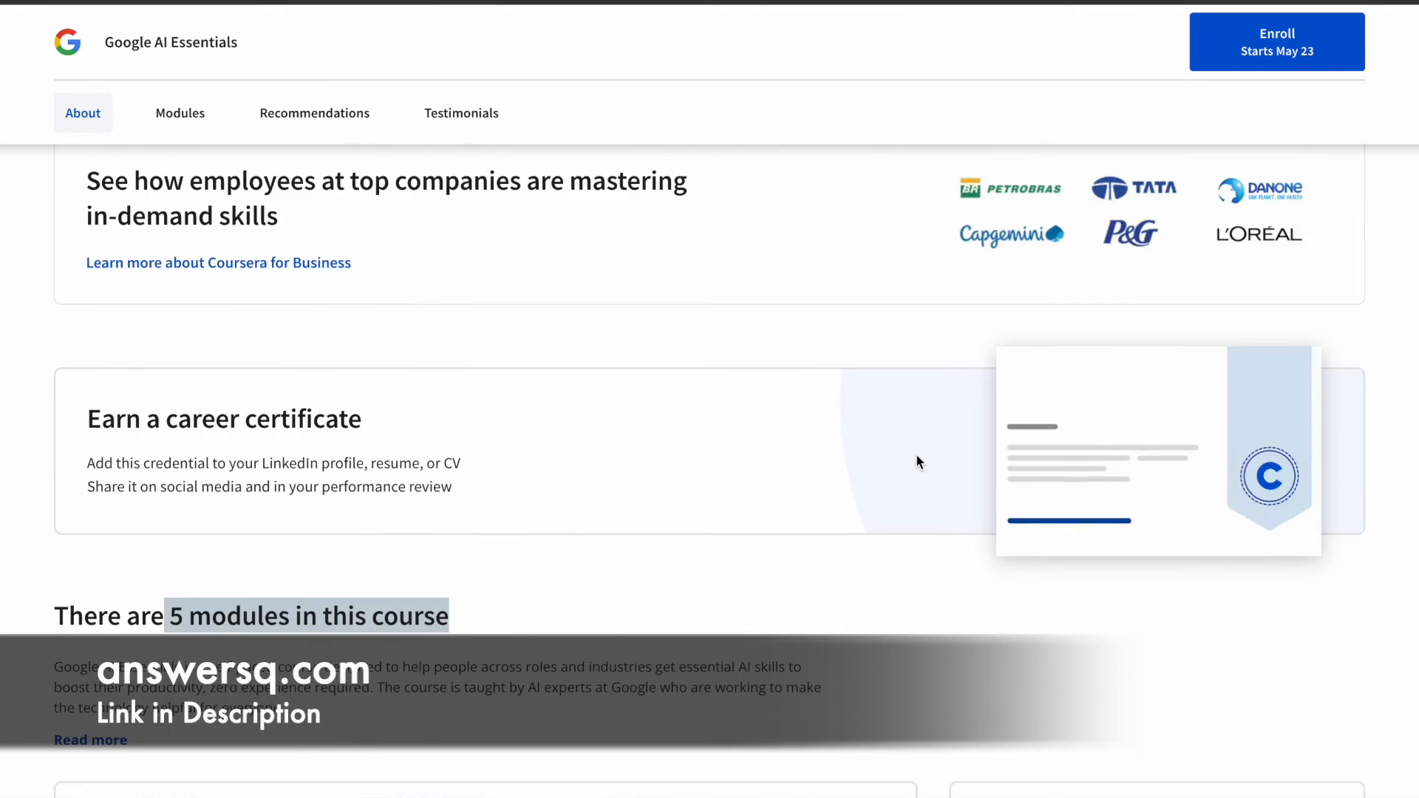
{"action": "scroll", "scroll_direction": "down", "scroll_amount": 3}
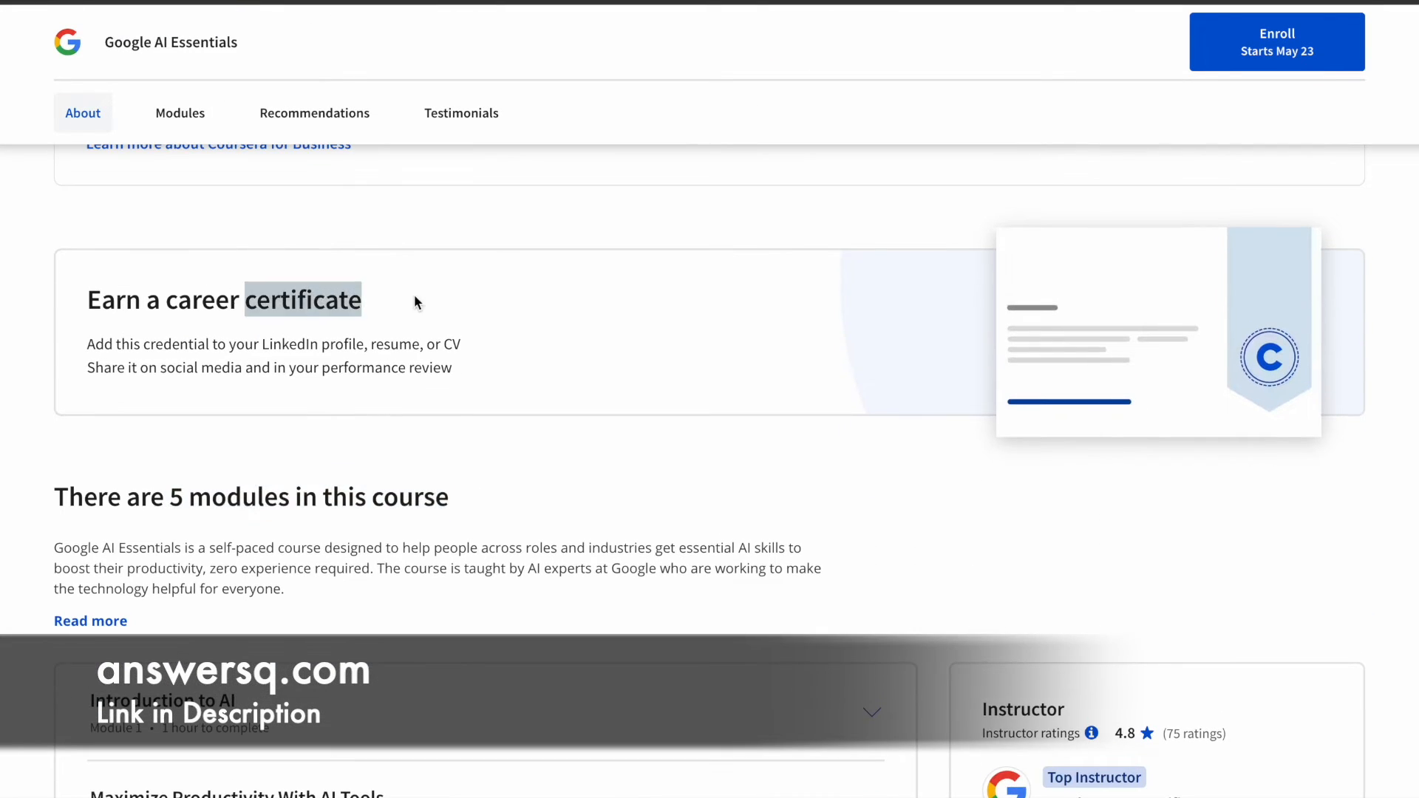
{"action": "mouse_move", "coordinate": [263, 351]}
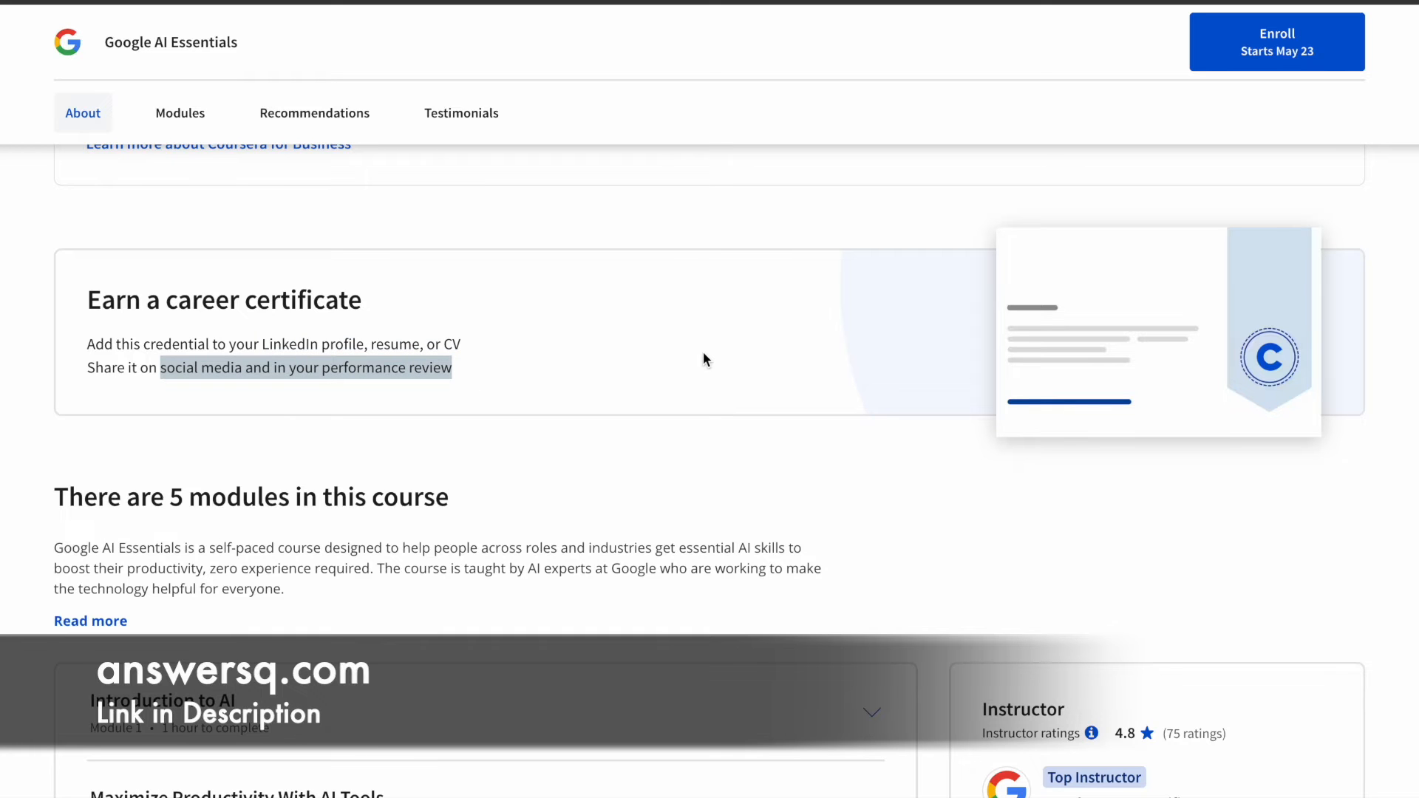
{"action": "scroll", "scroll_direction": "up", "scroll_amount": 3}
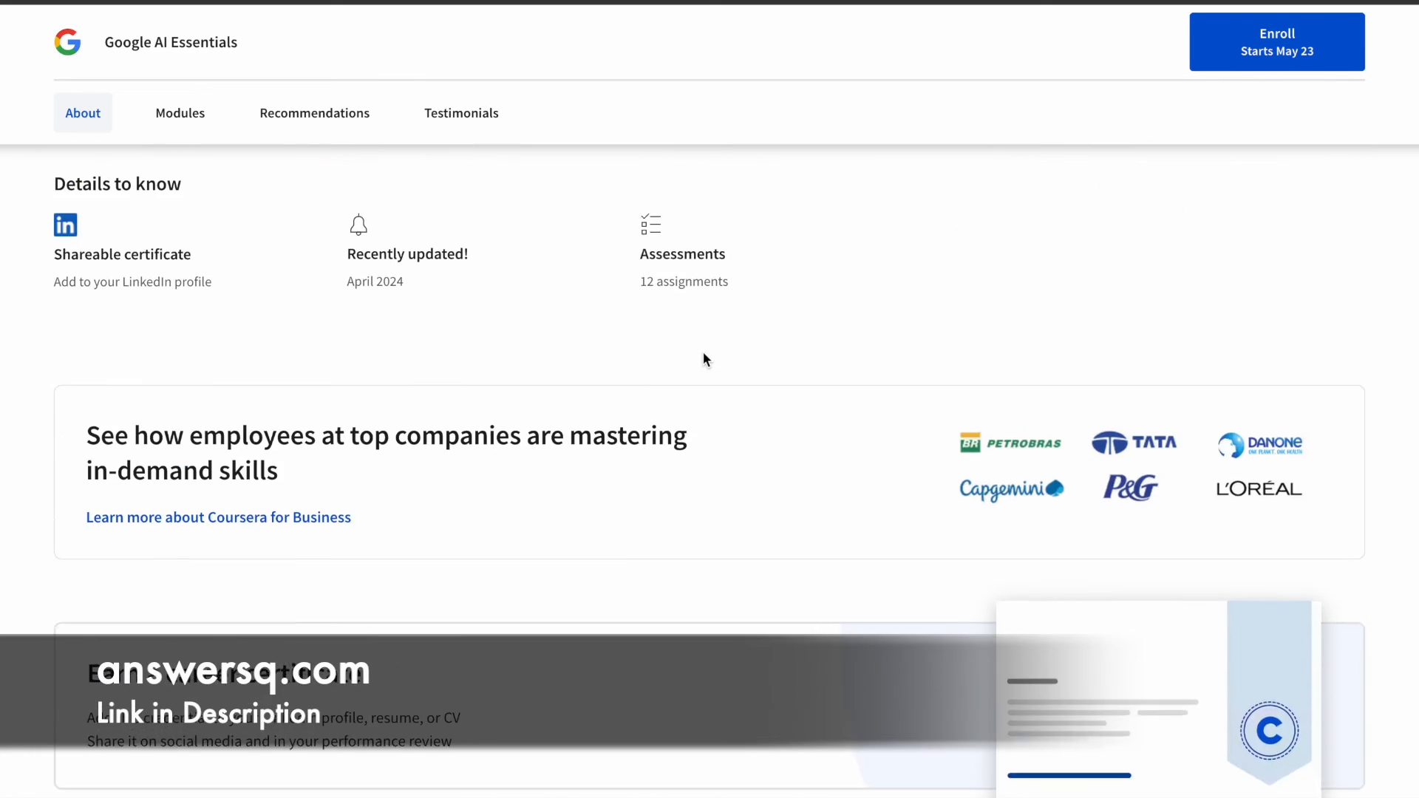
{"action": "scroll", "scroll_direction": "up", "scroll_amount": 3}
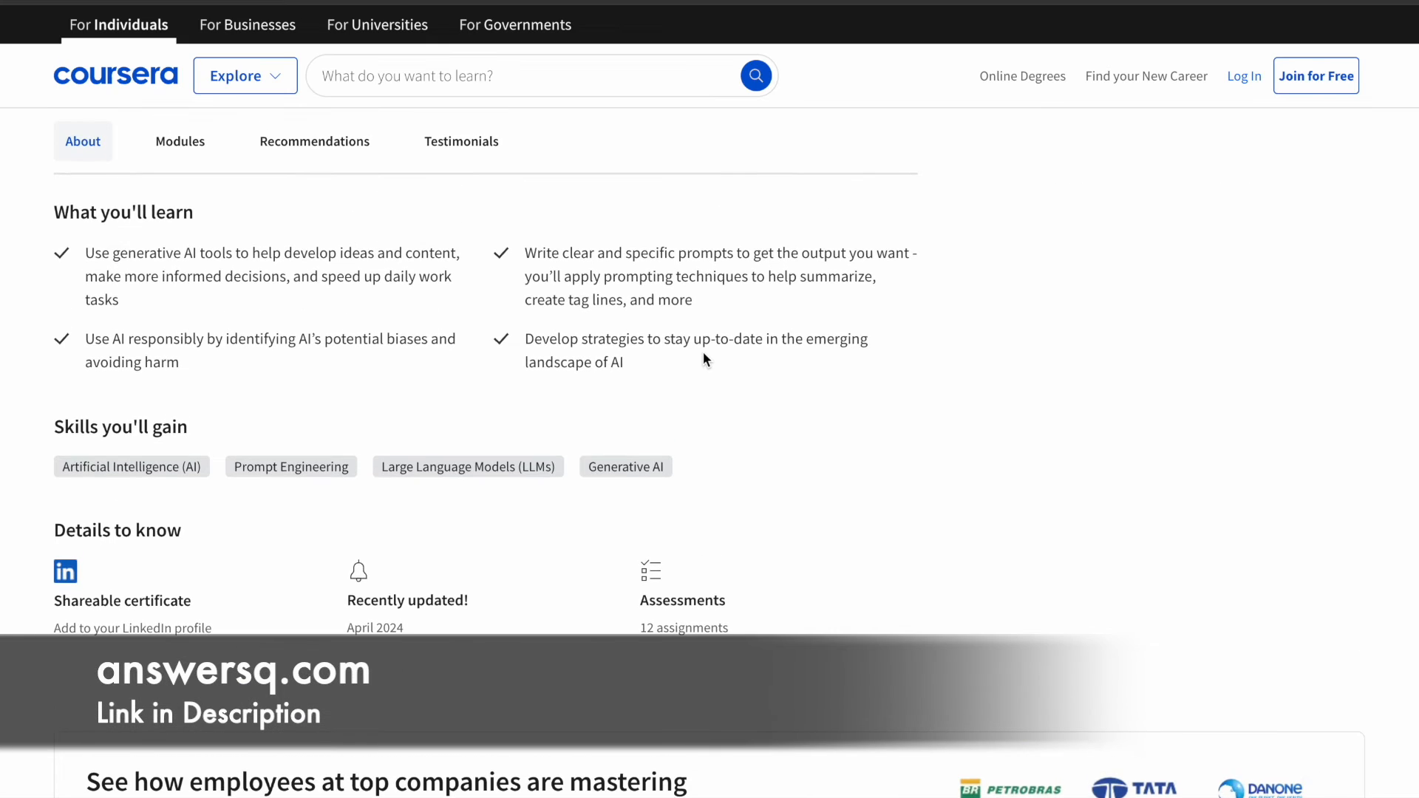
{"action": "scroll", "scroll_direction": "up", "scroll_amount": 3}
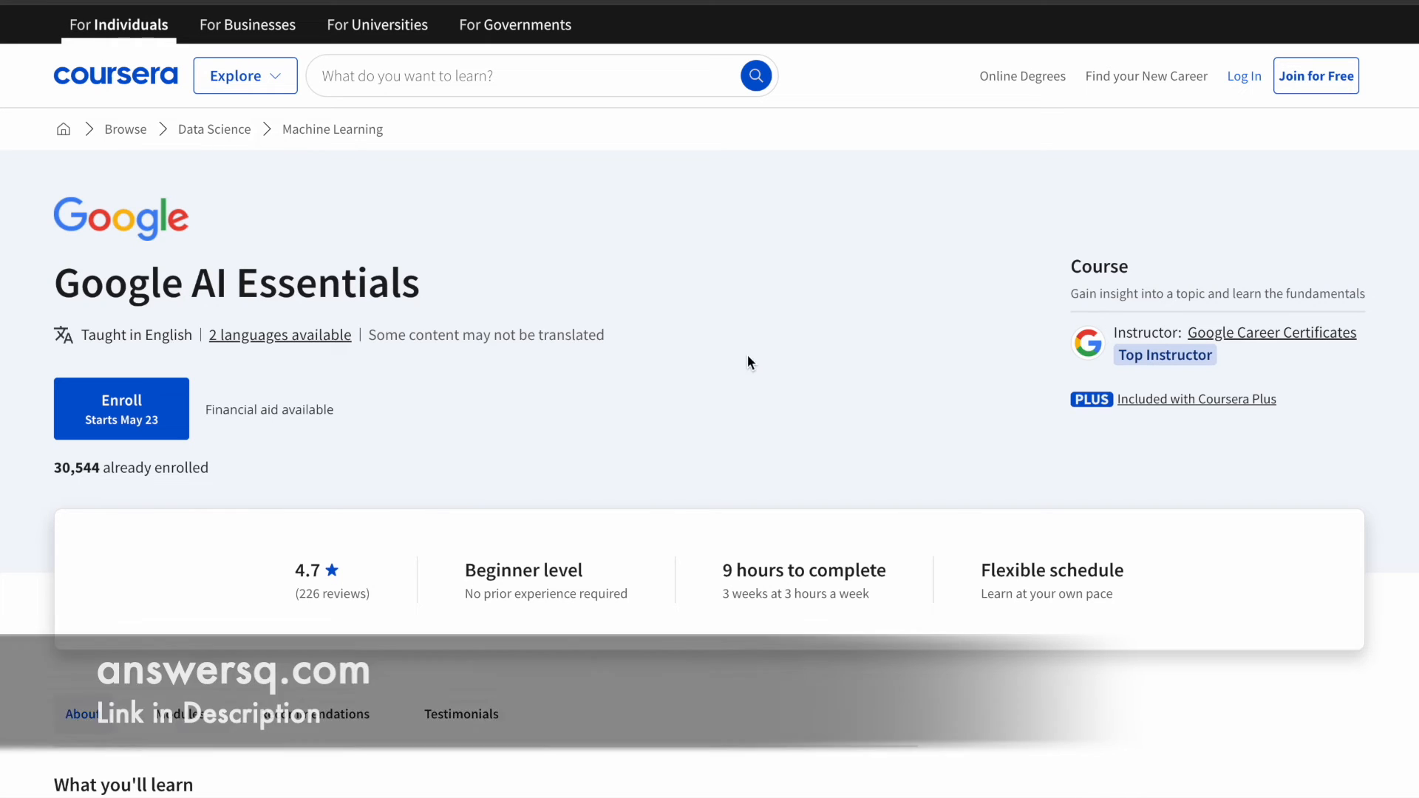
{"action": "left_click", "coordinate": [1315, 75]}
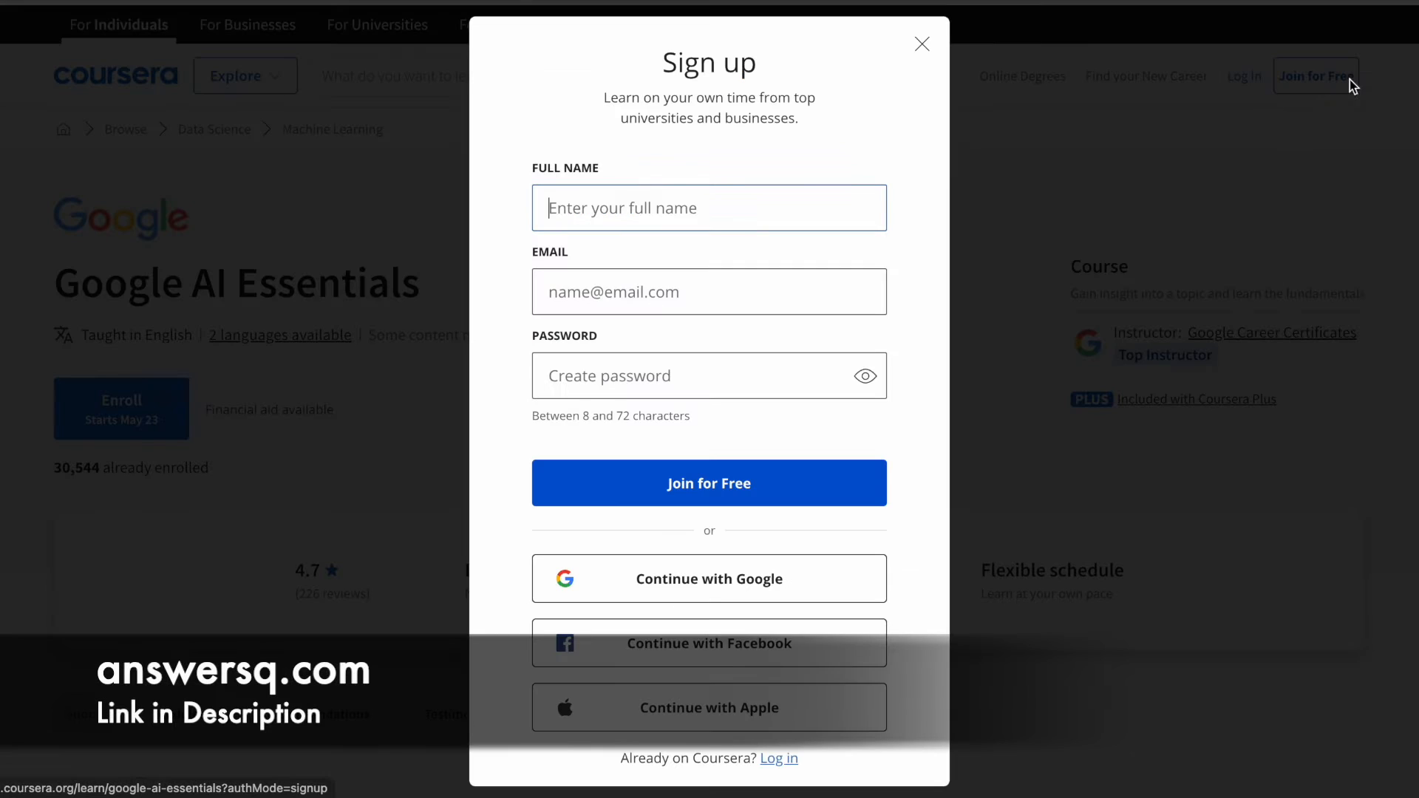
{"action": "mouse_move", "coordinate": [1060, 380]}
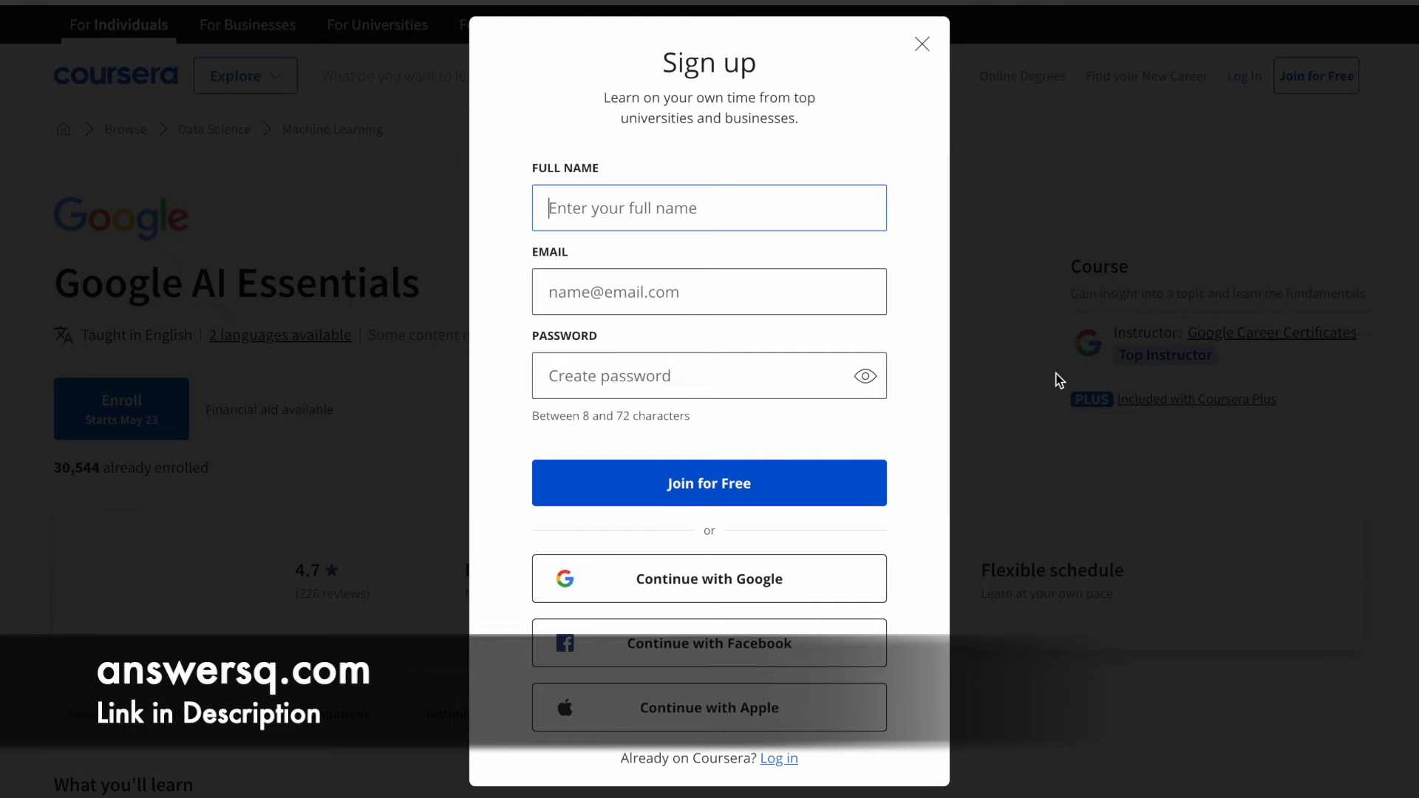
{"action": "mouse_move", "coordinate": [777, 758]}
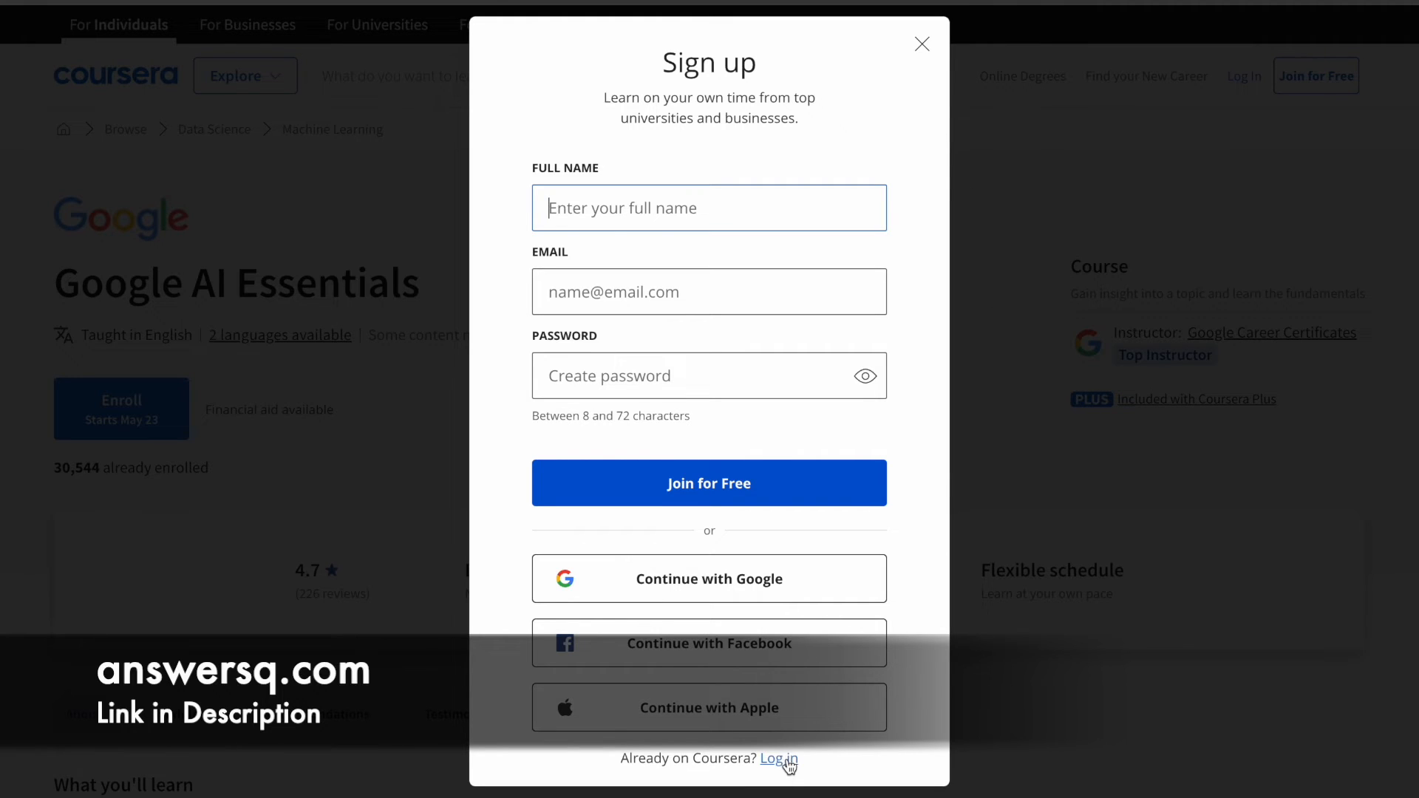
{"action": "mouse_move", "coordinate": [922, 45]}
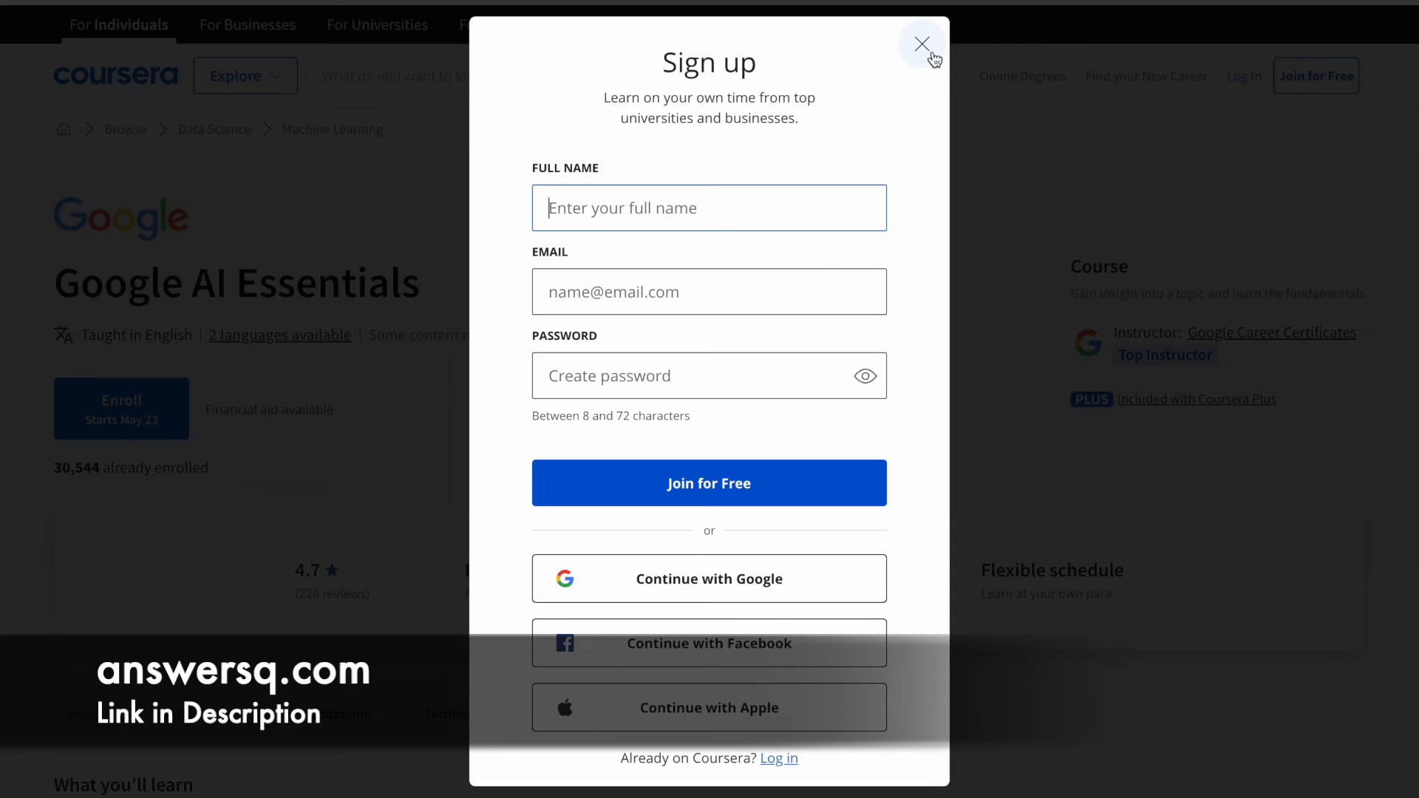
{"action": "left_click", "coordinate": [921, 45]}
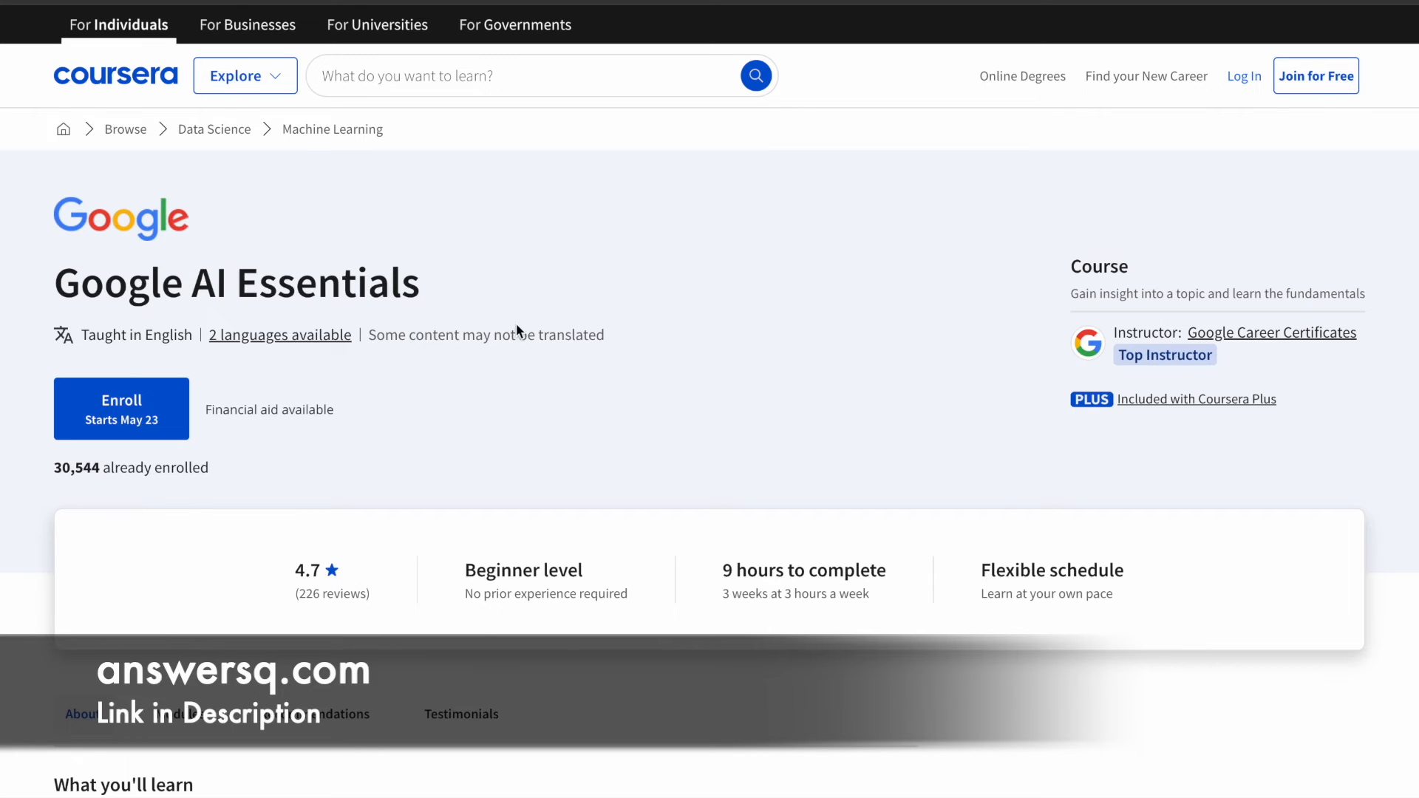
{"action": "mouse_move", "coordinate": [560, 454]}
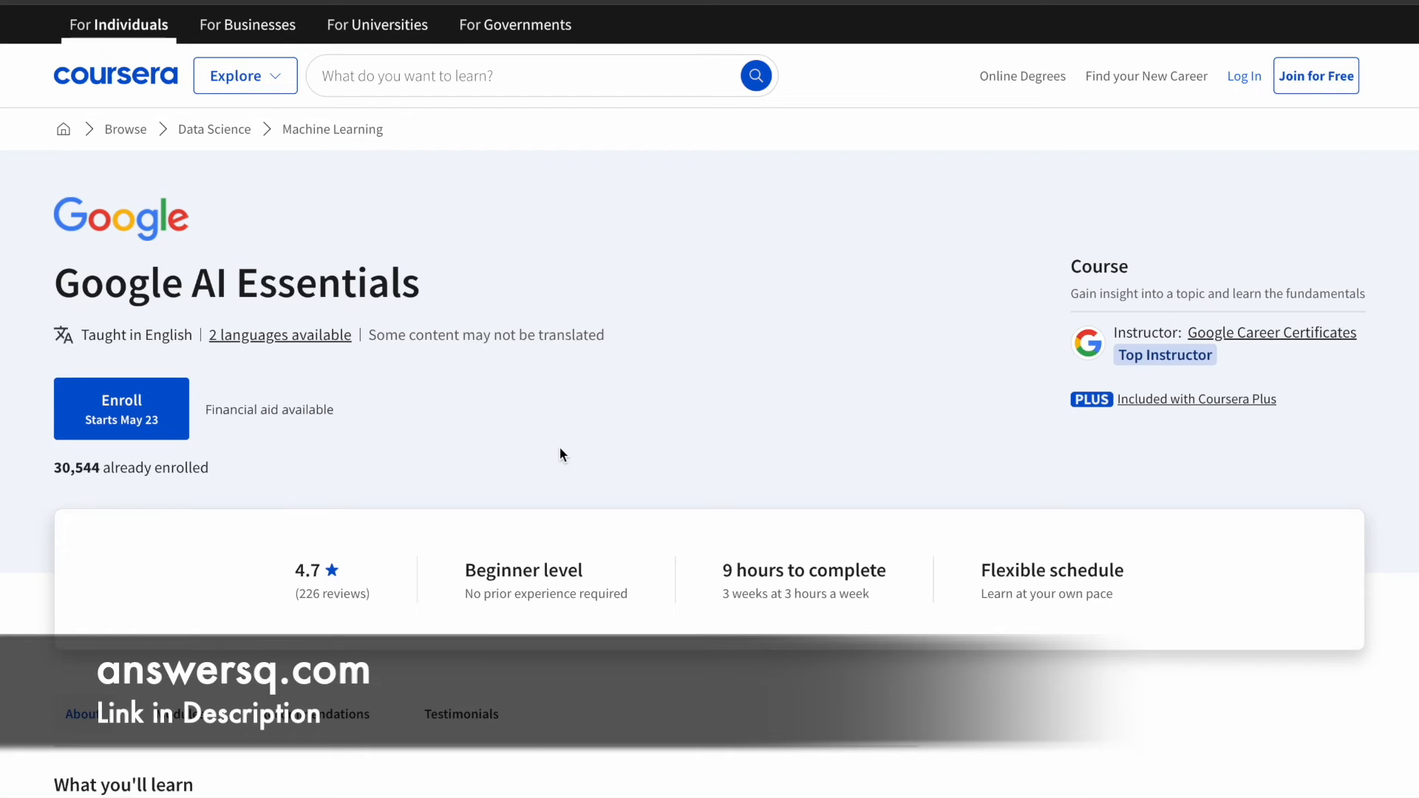
{"action": "mouse_move", "coordinate": [615, 300]}
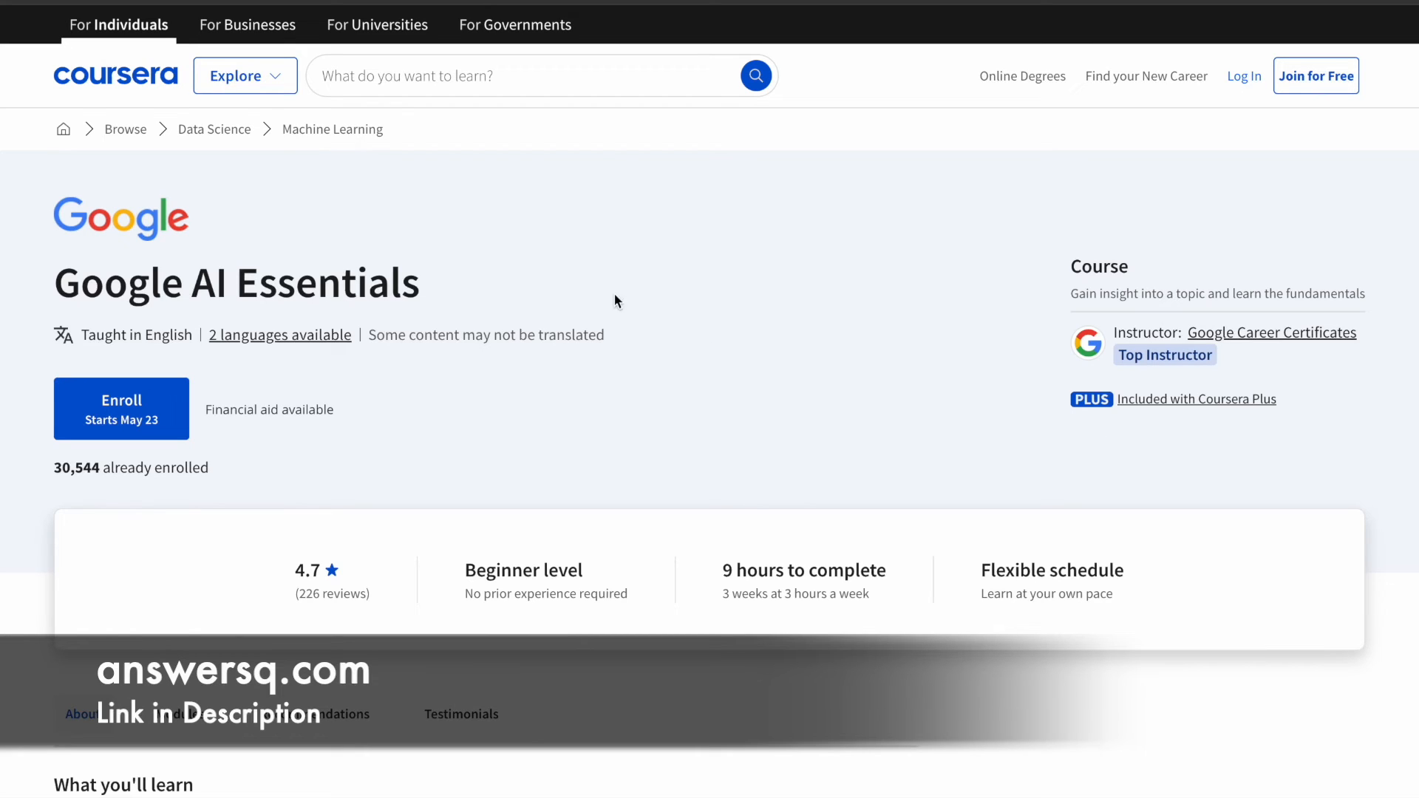
{"action": "mouse_move", "coordinate": [736, 315]}
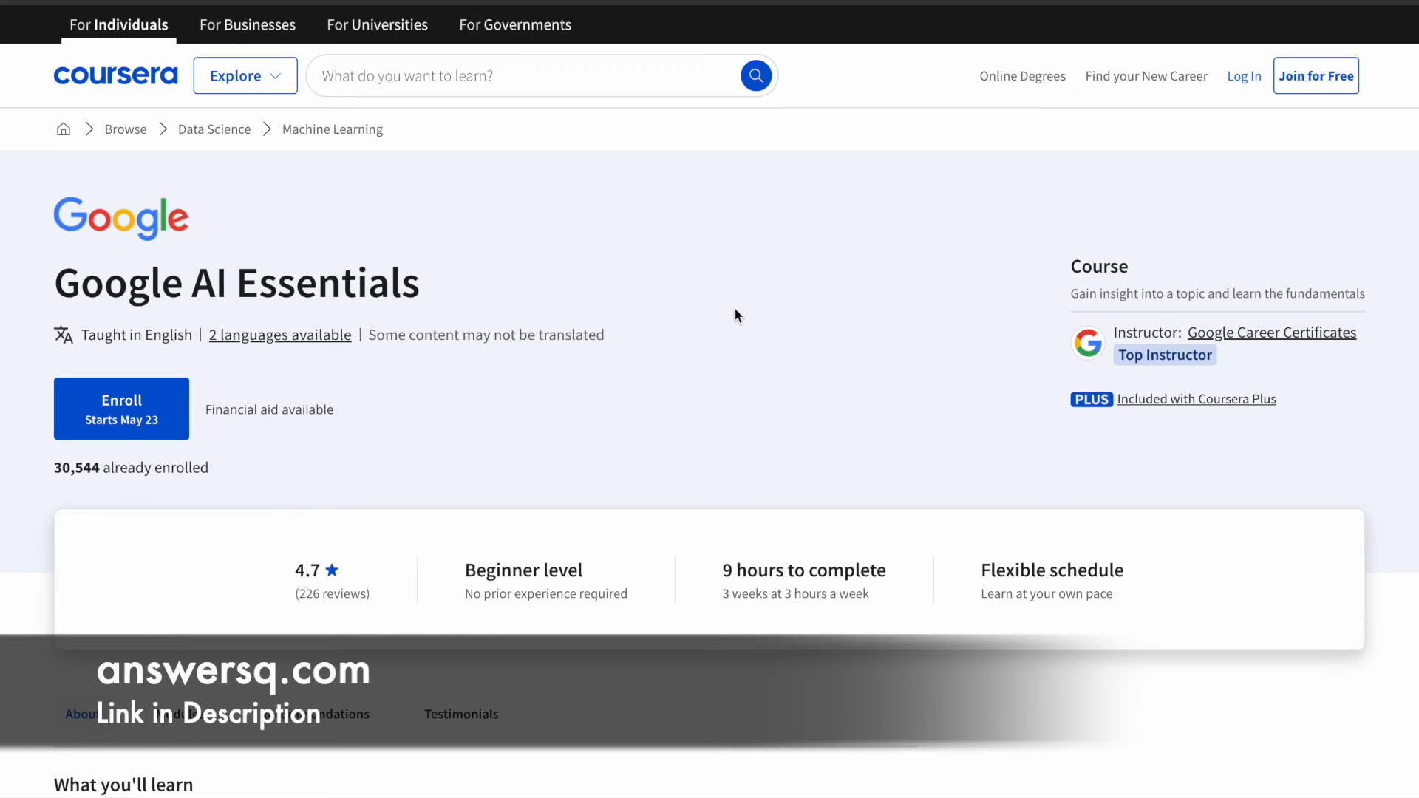
{"action": "mouse_move", "coordinate": [1287, 413]}
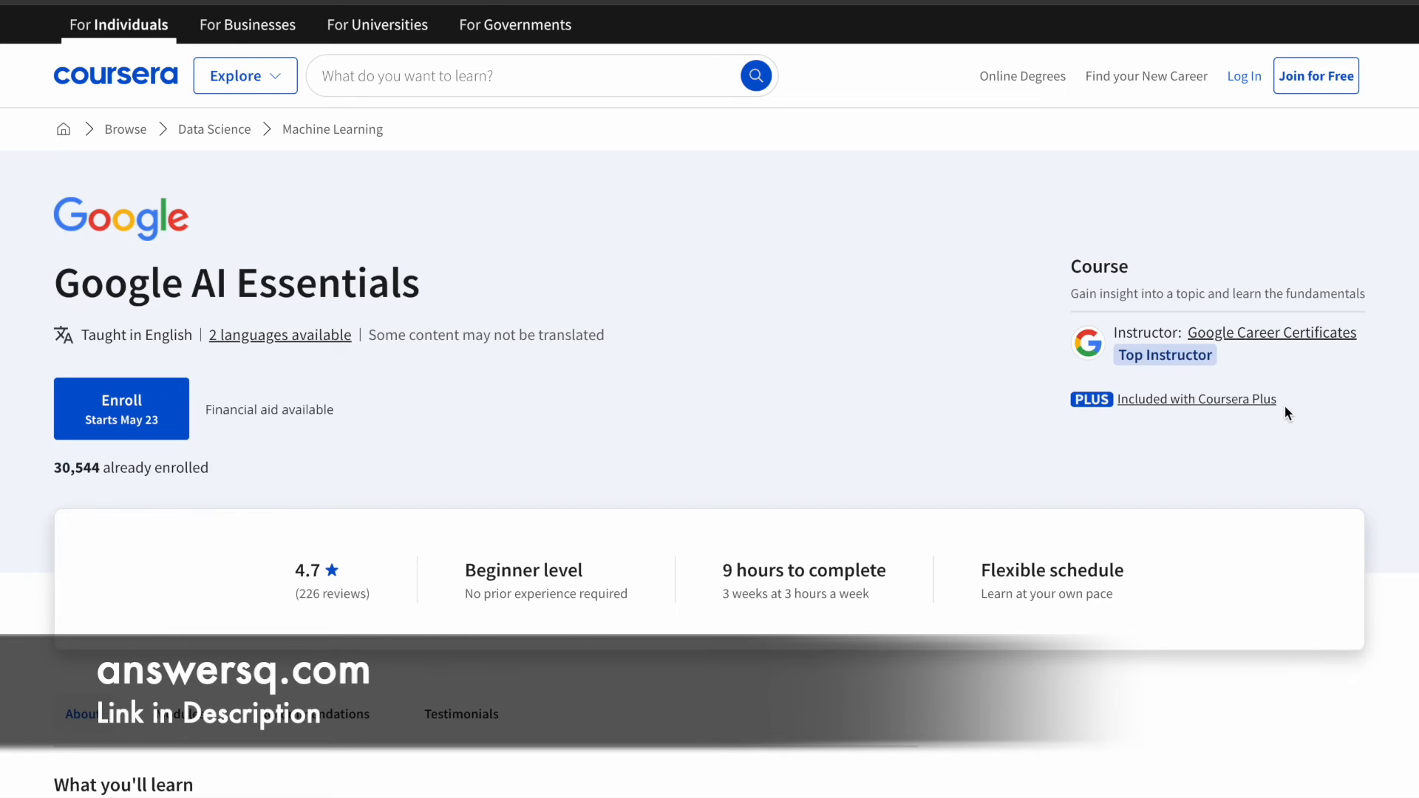
{"action": "mouse_move", "coordinate": [578, 5]}
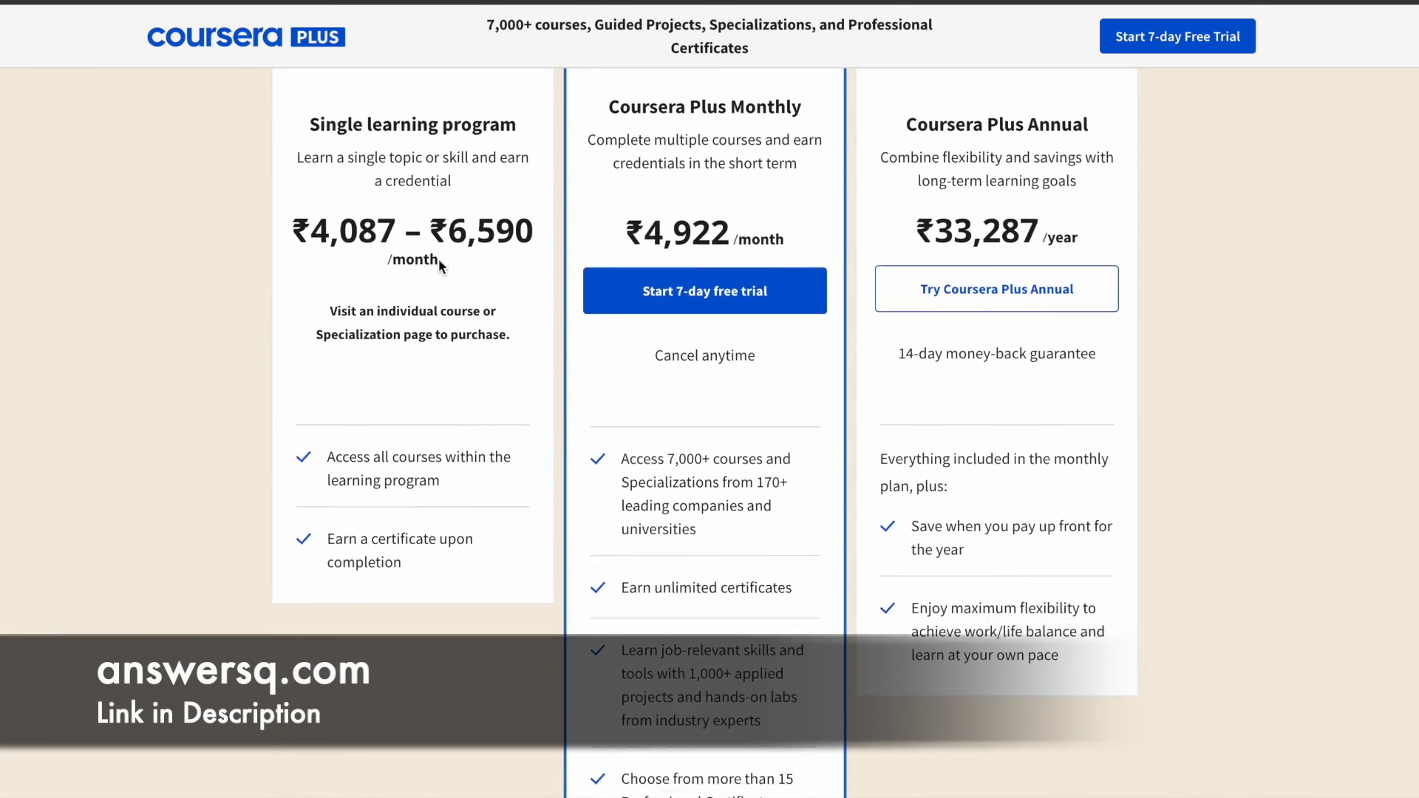
{"action": "scroll", "scroll_direction": "down", "scroll_amount": 3}
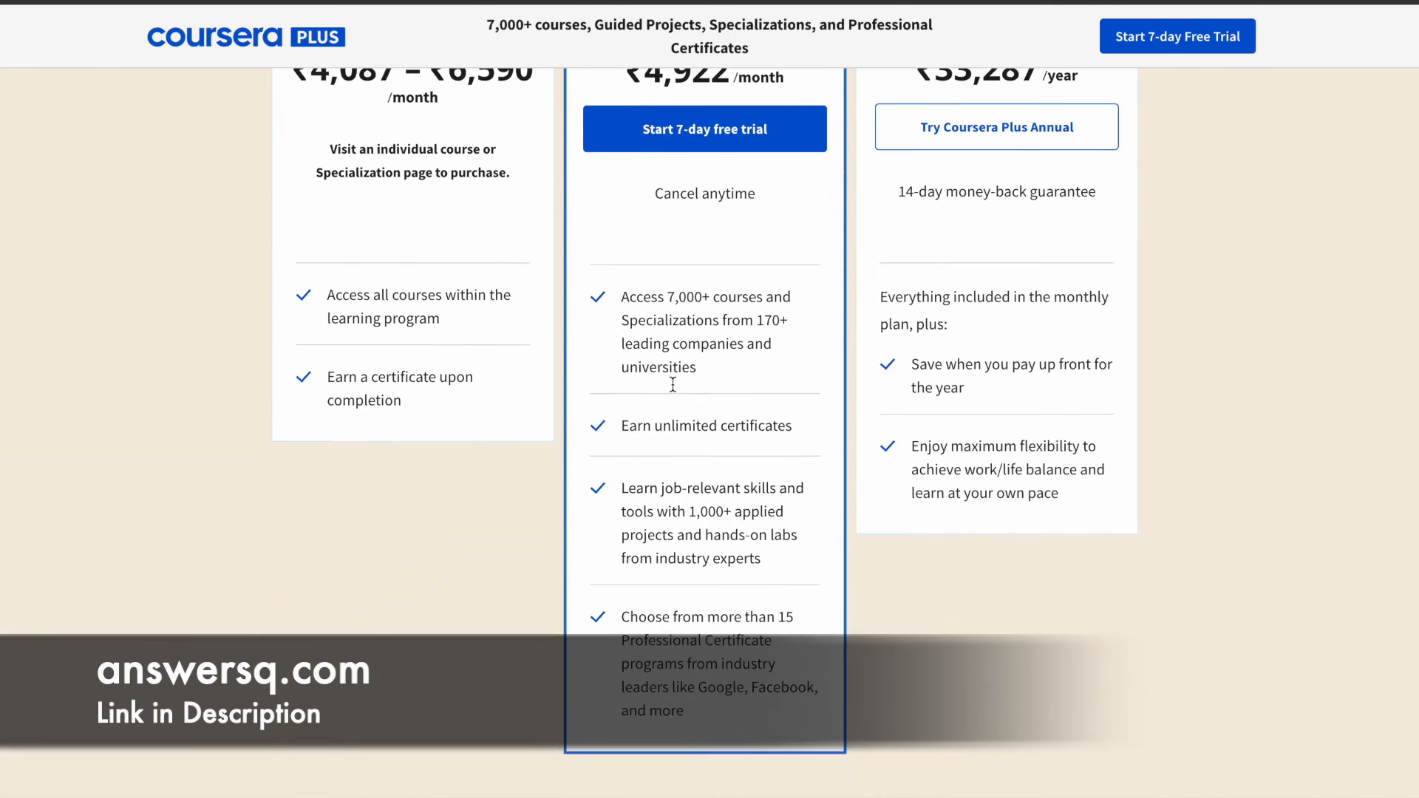
{"action": "scroll", "scroll_direction": "down", "scroll_amount": 3}
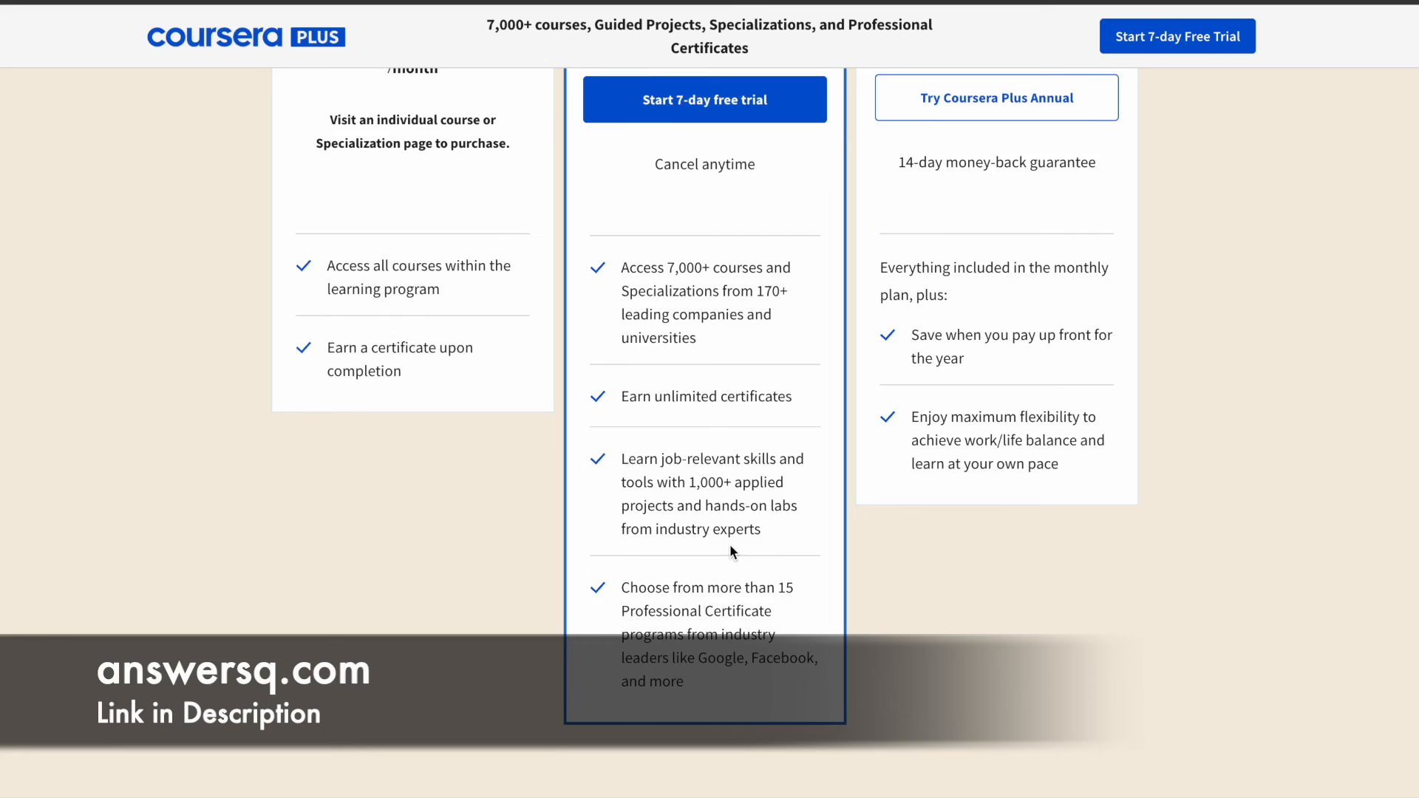
{"action": "scroll", "scroll_direction": "up", "scroll_amount": 3}
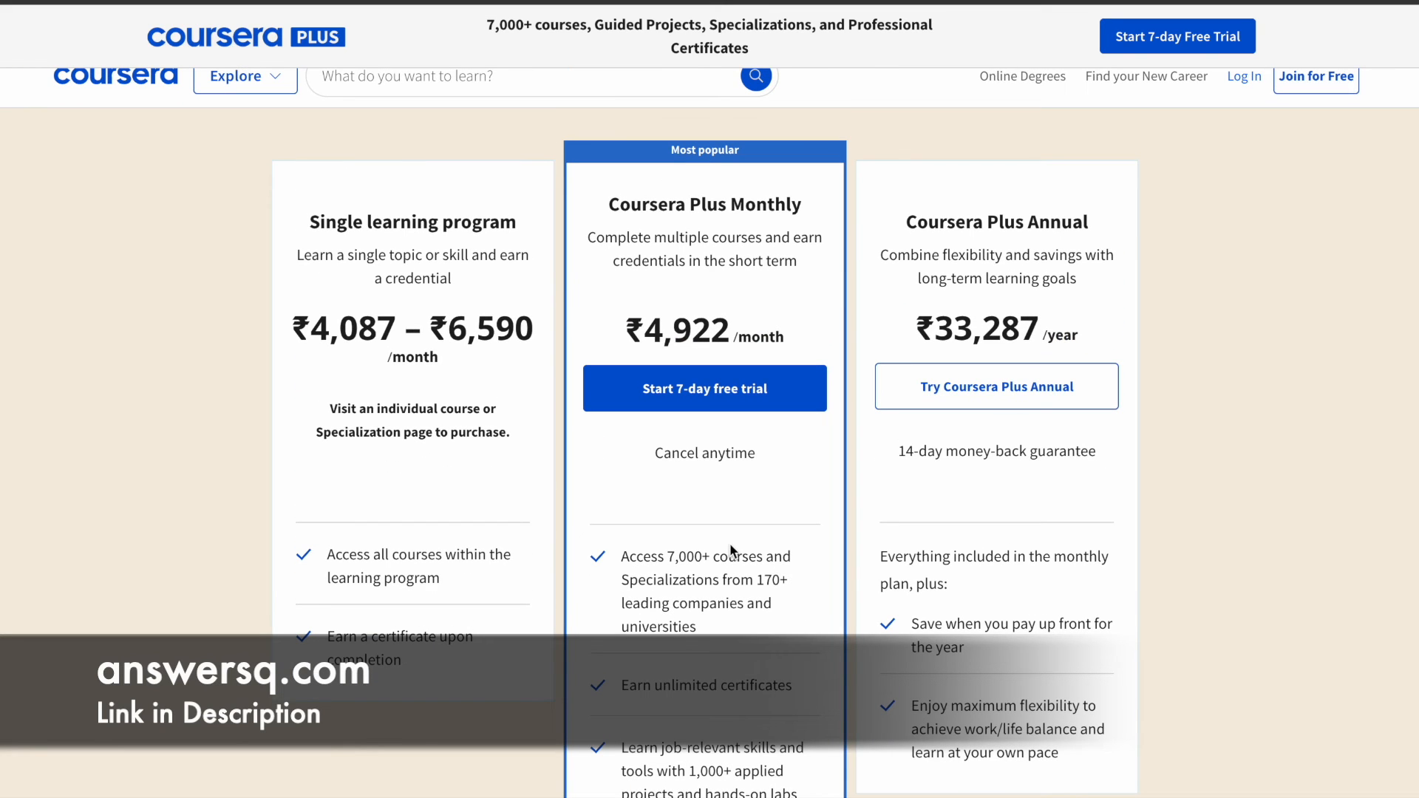
{"action": "scroll", "scroll_direction": "down", "scroll_amount": 3}
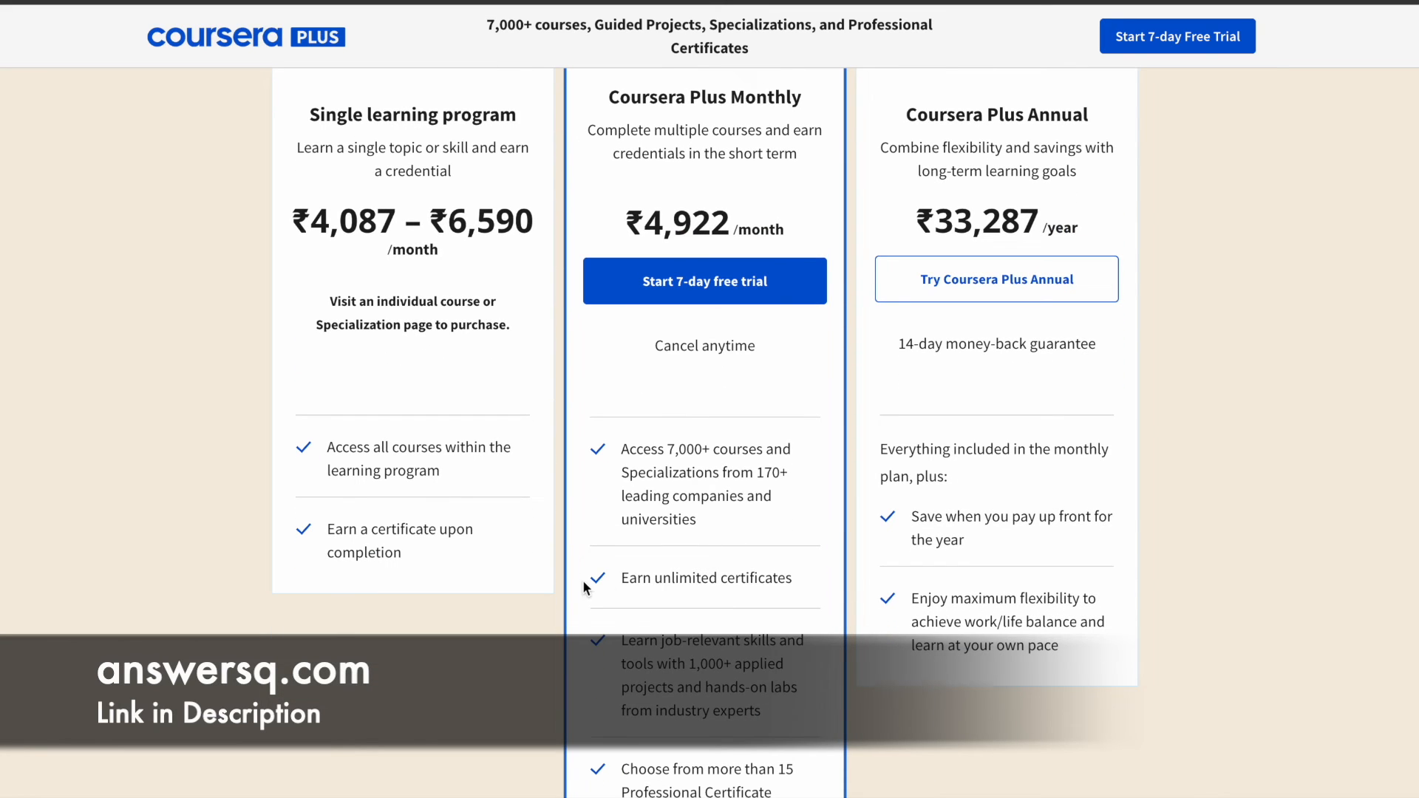
{"action": "double_click", "coordinate": [705, 578]}
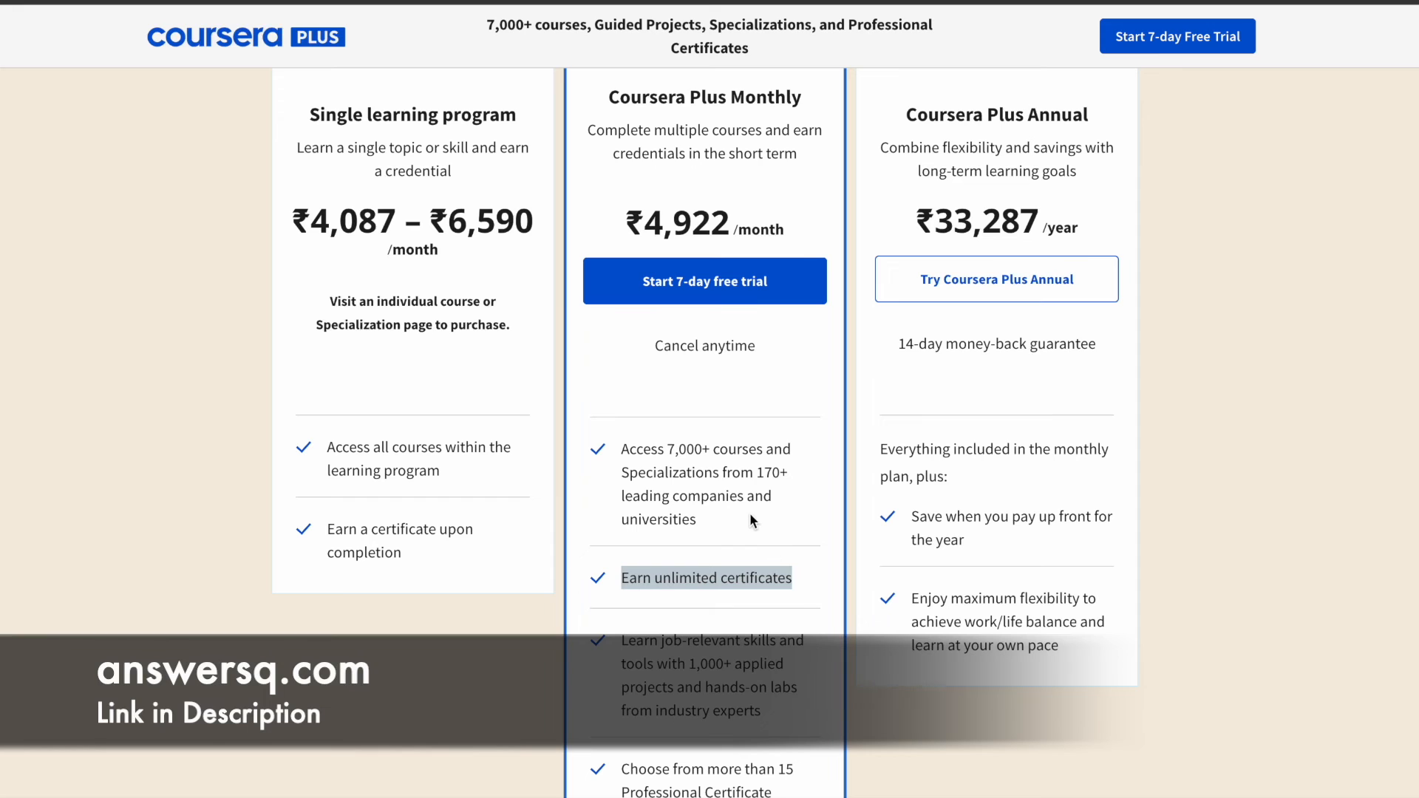
{"action": "scroll", "scroll_direction": "up", "scroll_amount": 3}
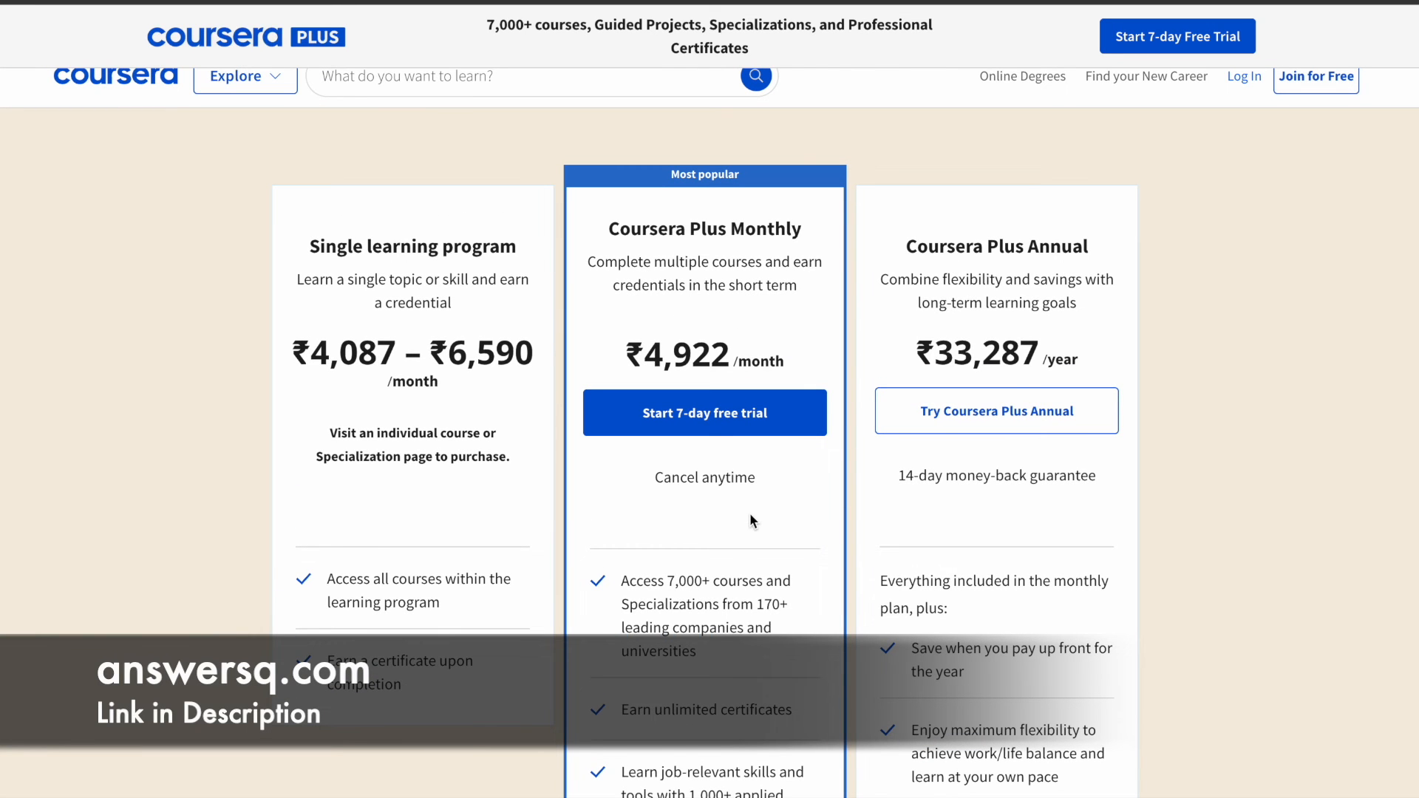
{"action": "mouse_move", "coordinate": [772, 506]}
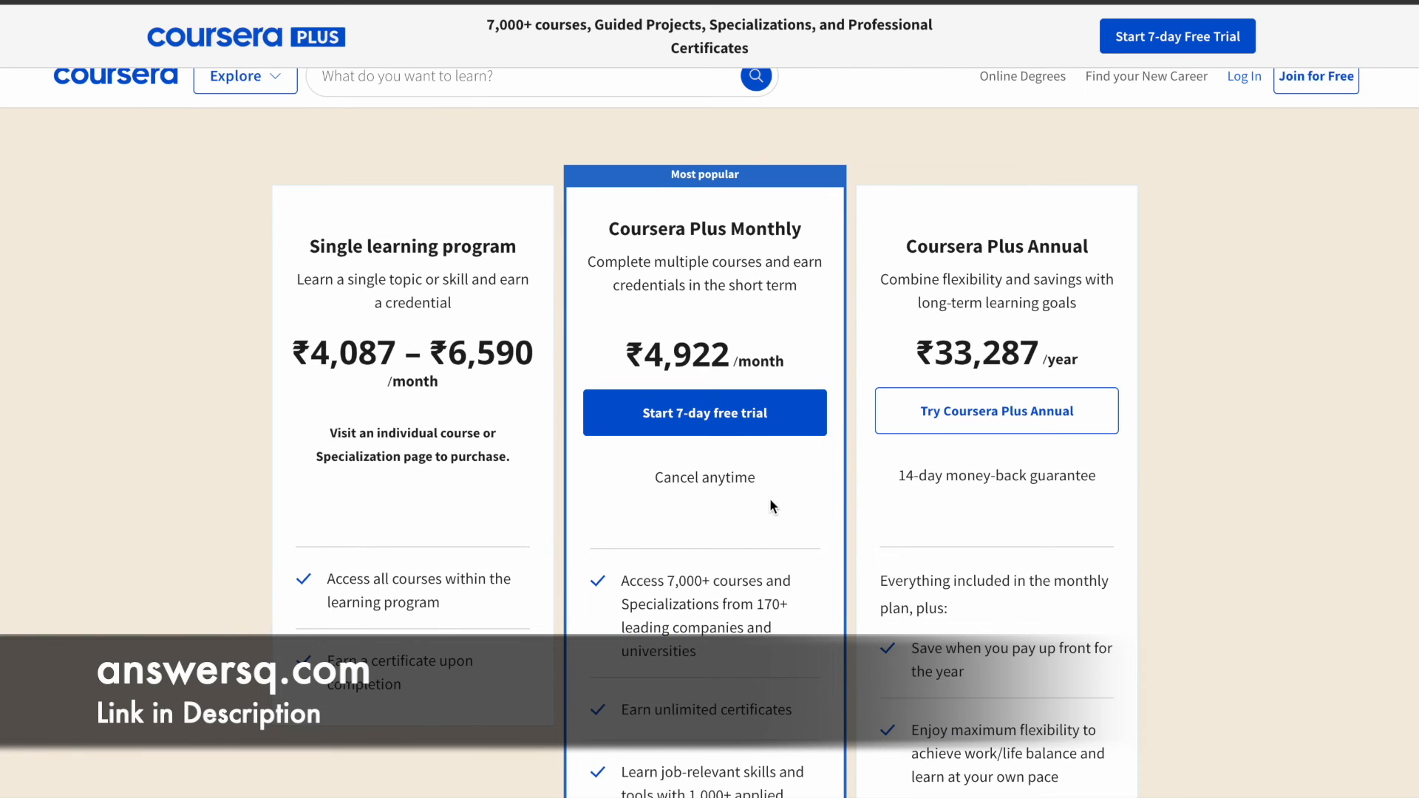
{"action": "scroll", "scroll_direction": "up", "scroll_amount": 3}
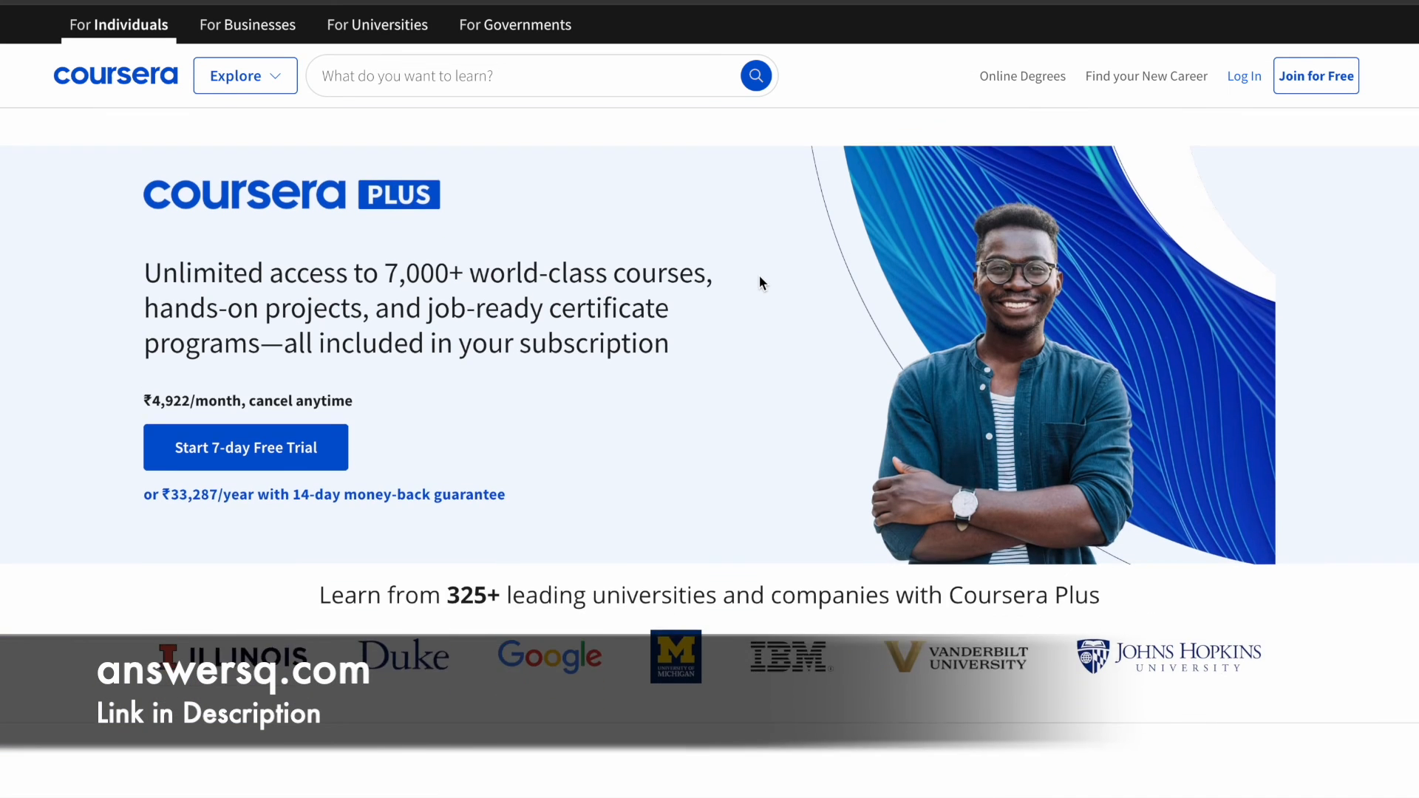
- Return to the top of the course page, then switch to the answersQ YouTube channel's videos page
{"action": "scroll", "scroll_direction": "up", "scroll_amount": 3}
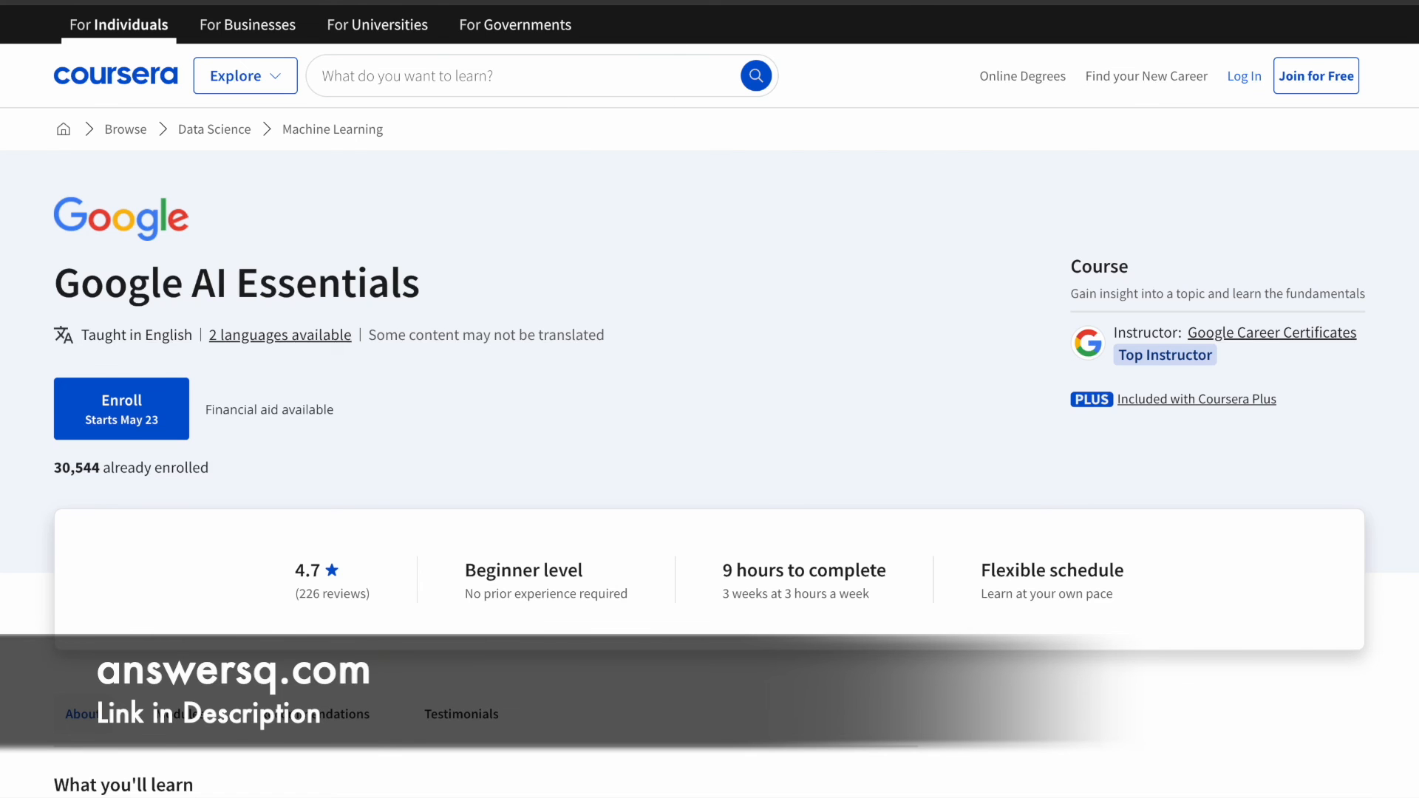
{"action": "left_click", "coordinate": [334, 396]}
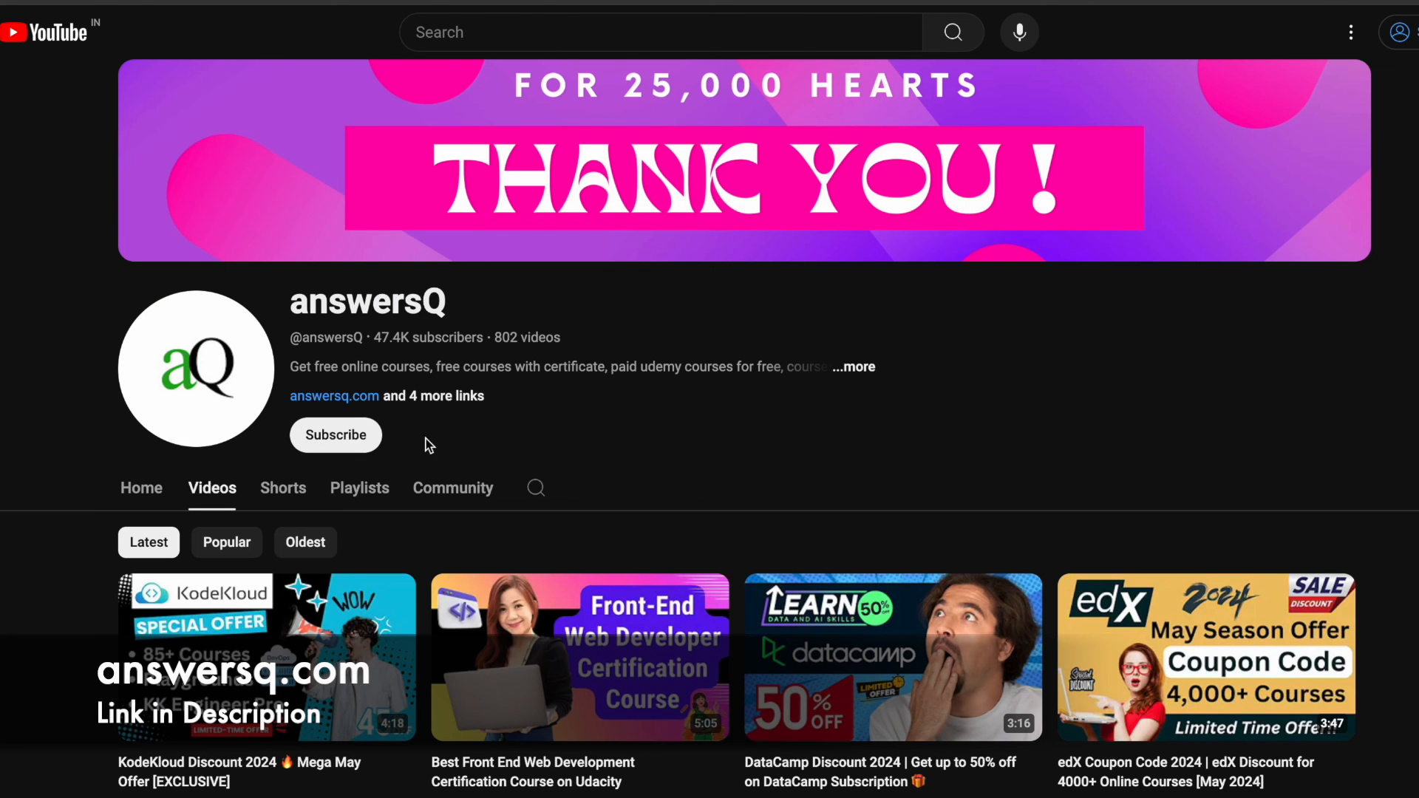
{"action": "mouse_move", "coordinate": [570, 437]}
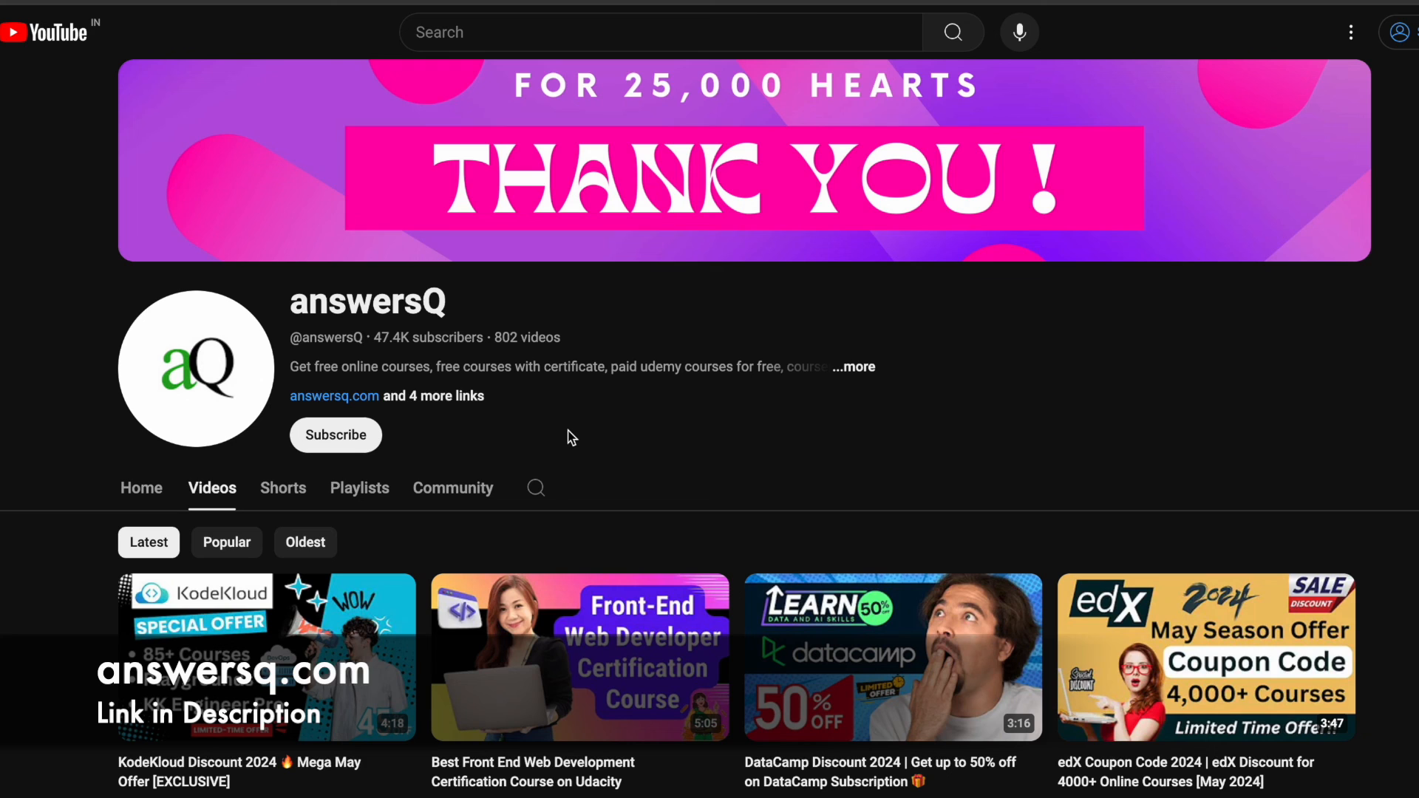